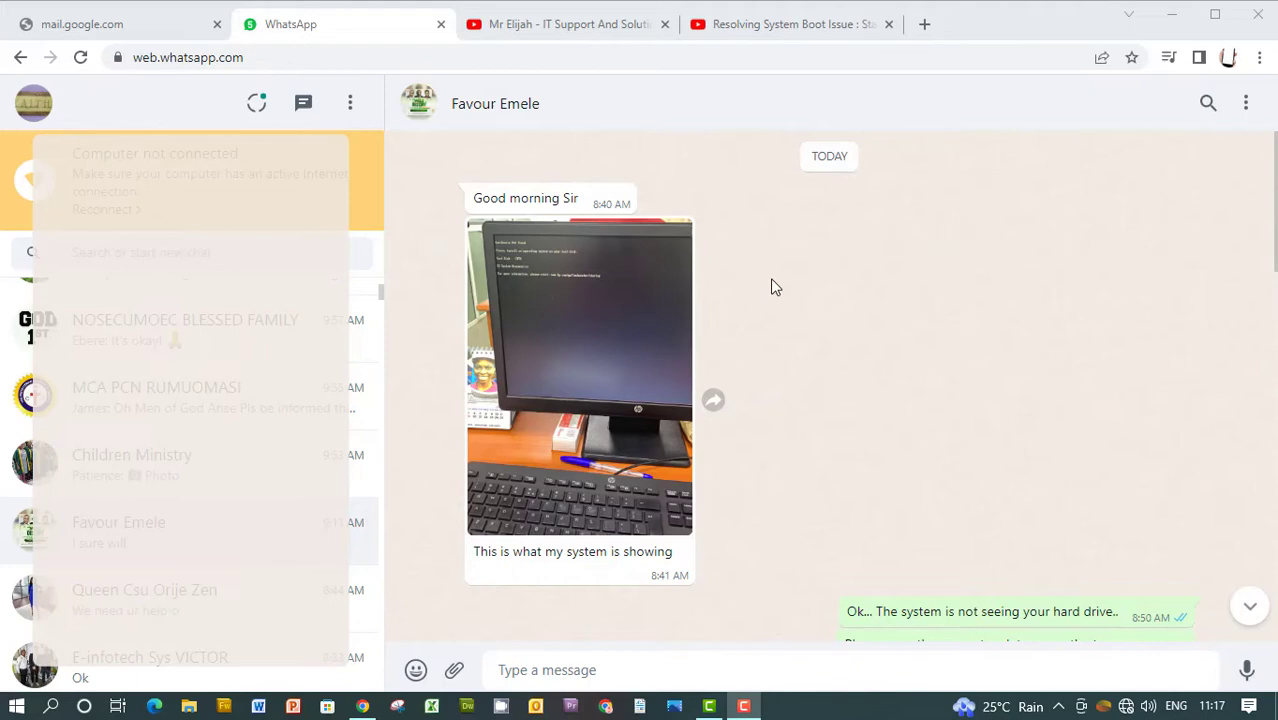
mouse_move(1074, 183)
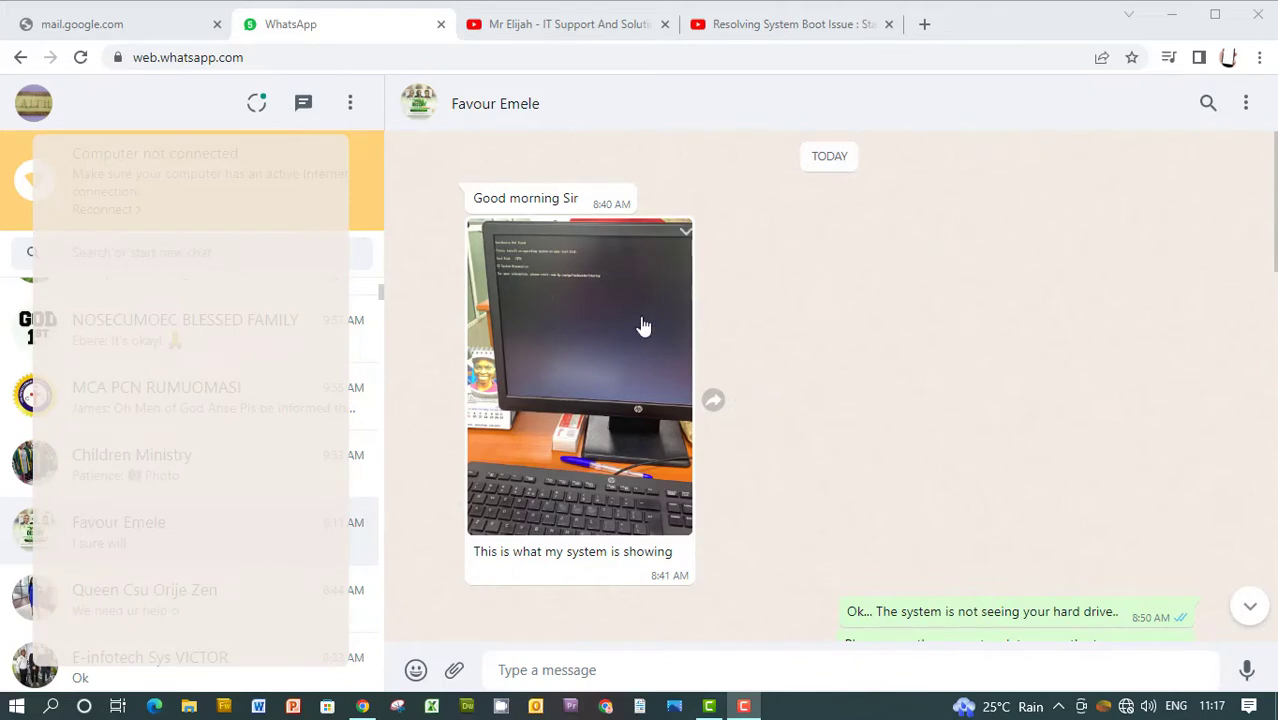
mouse_move(840, 270)
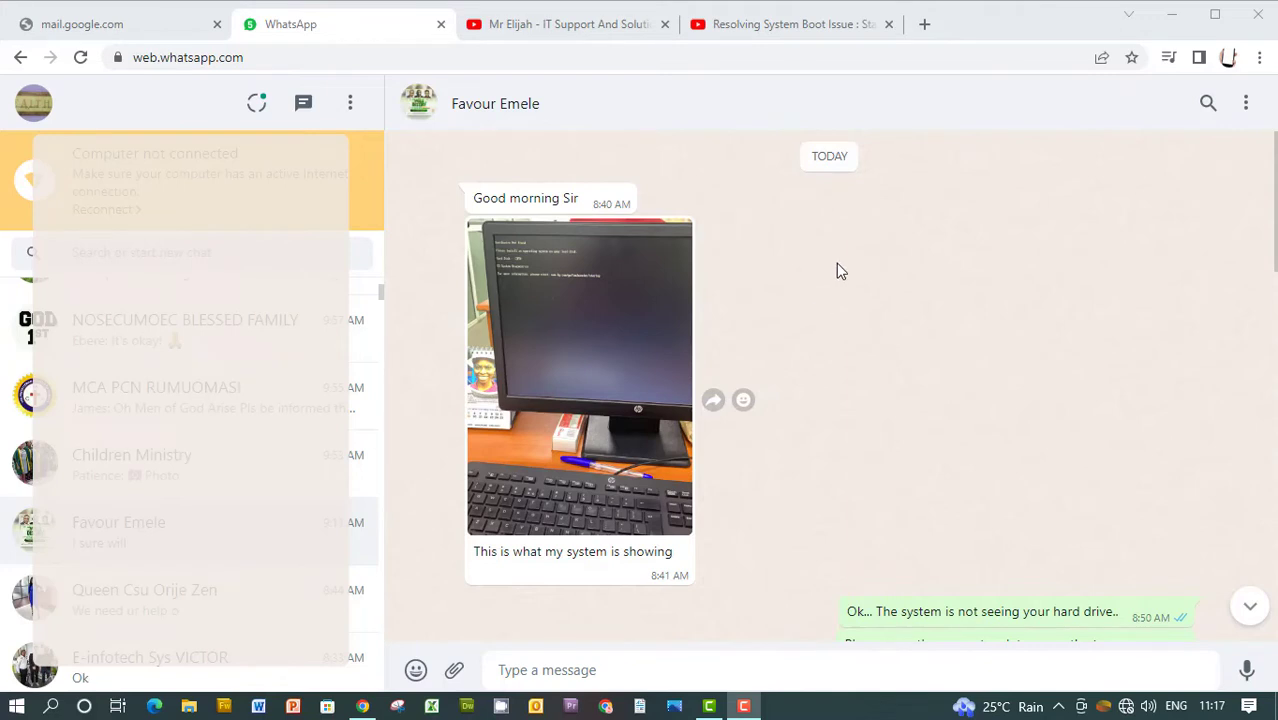
mouse_move(910, 270)
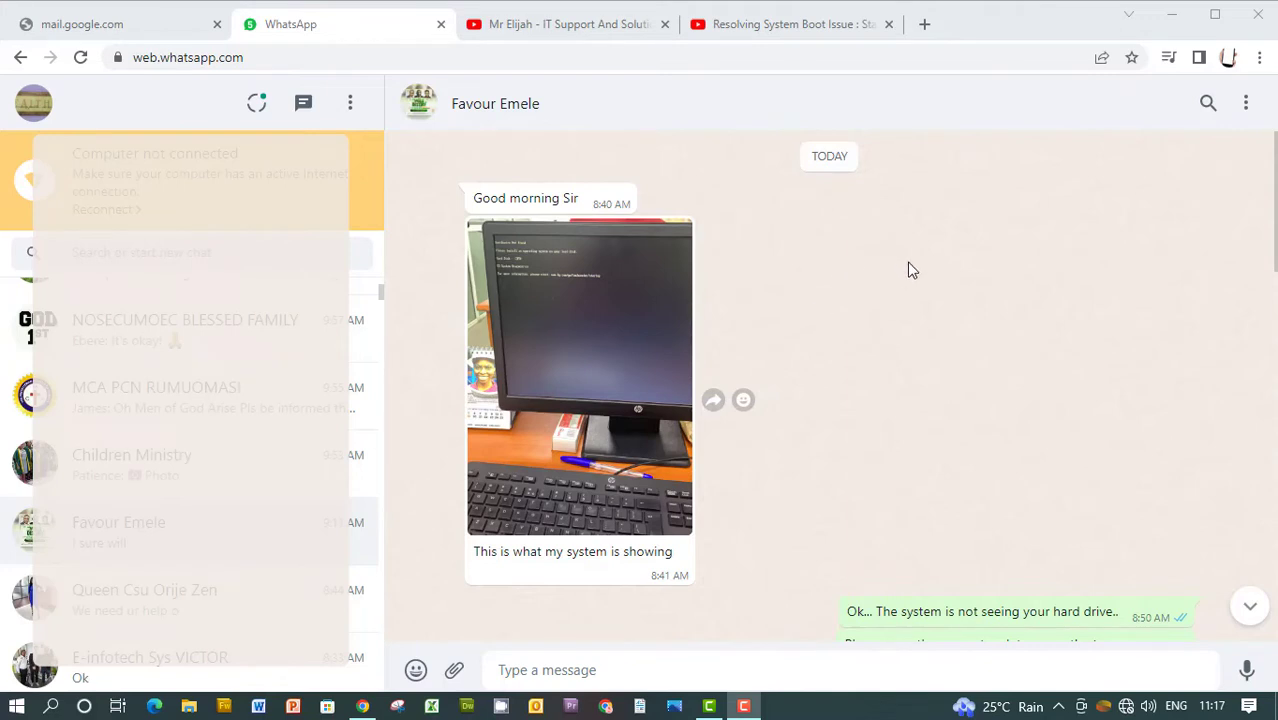
mouse_move(881, 272)
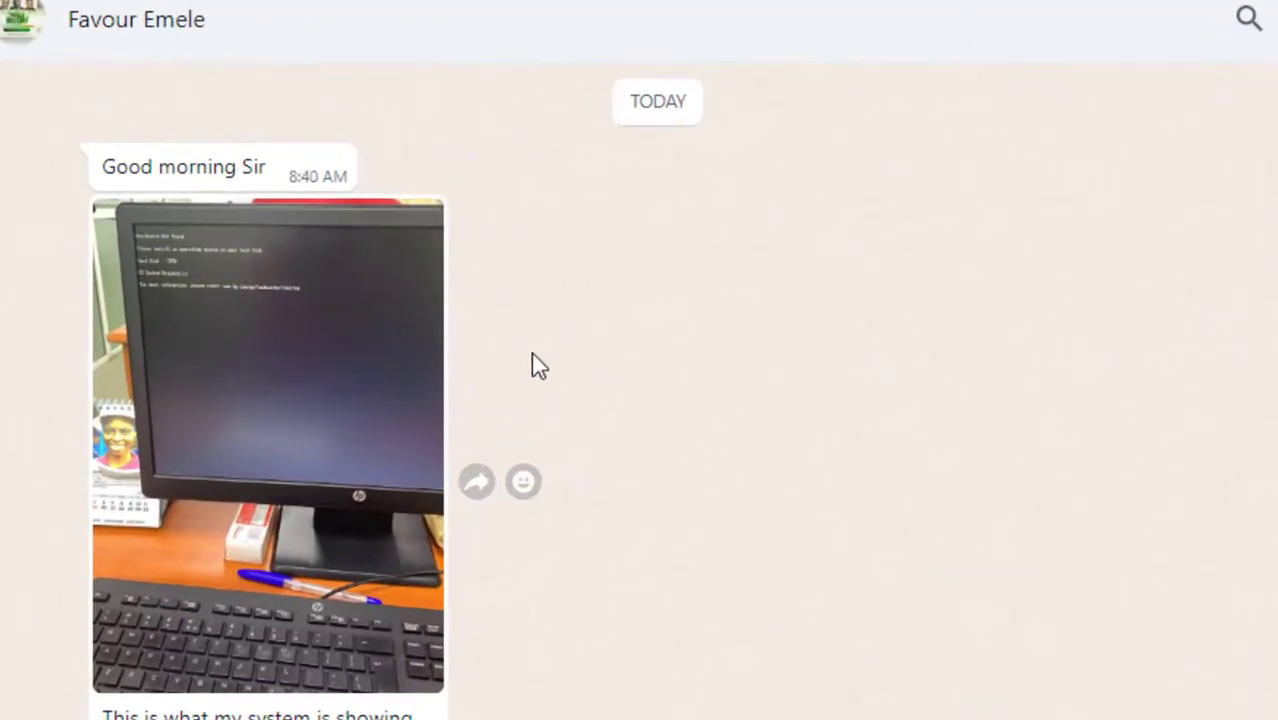
mouse_move(510, 335)
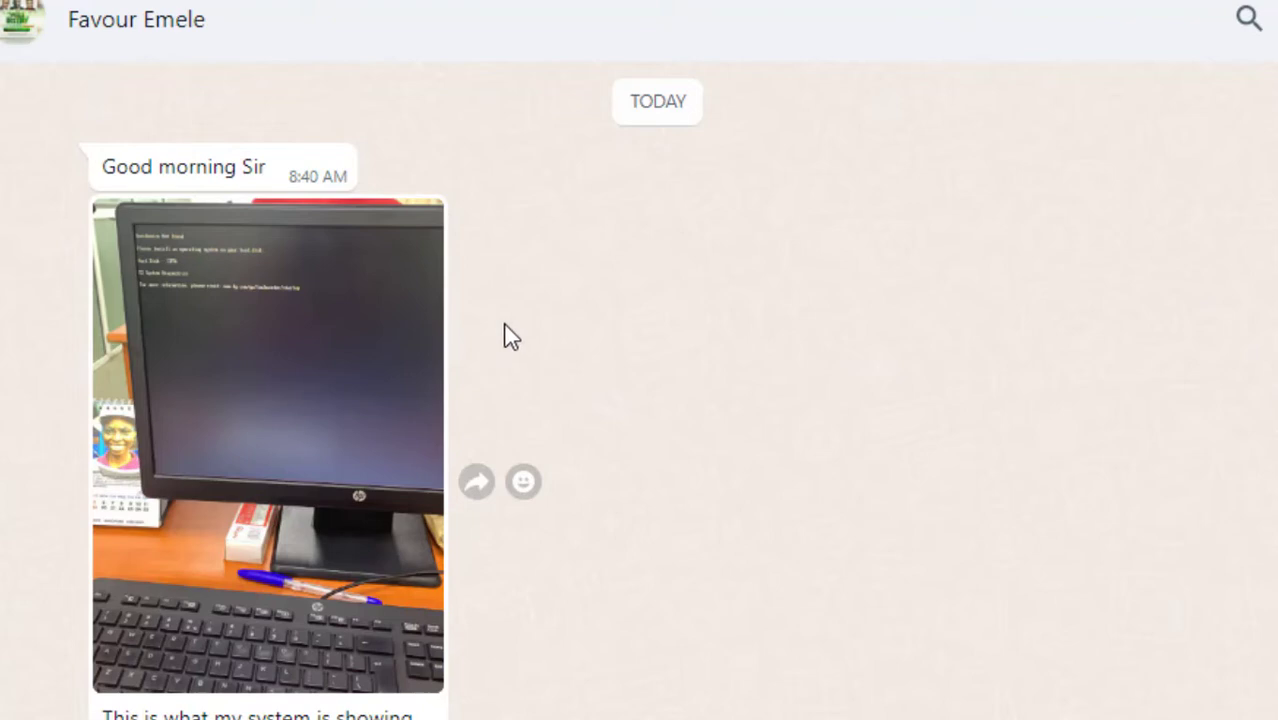
mouse_move(505, 330)
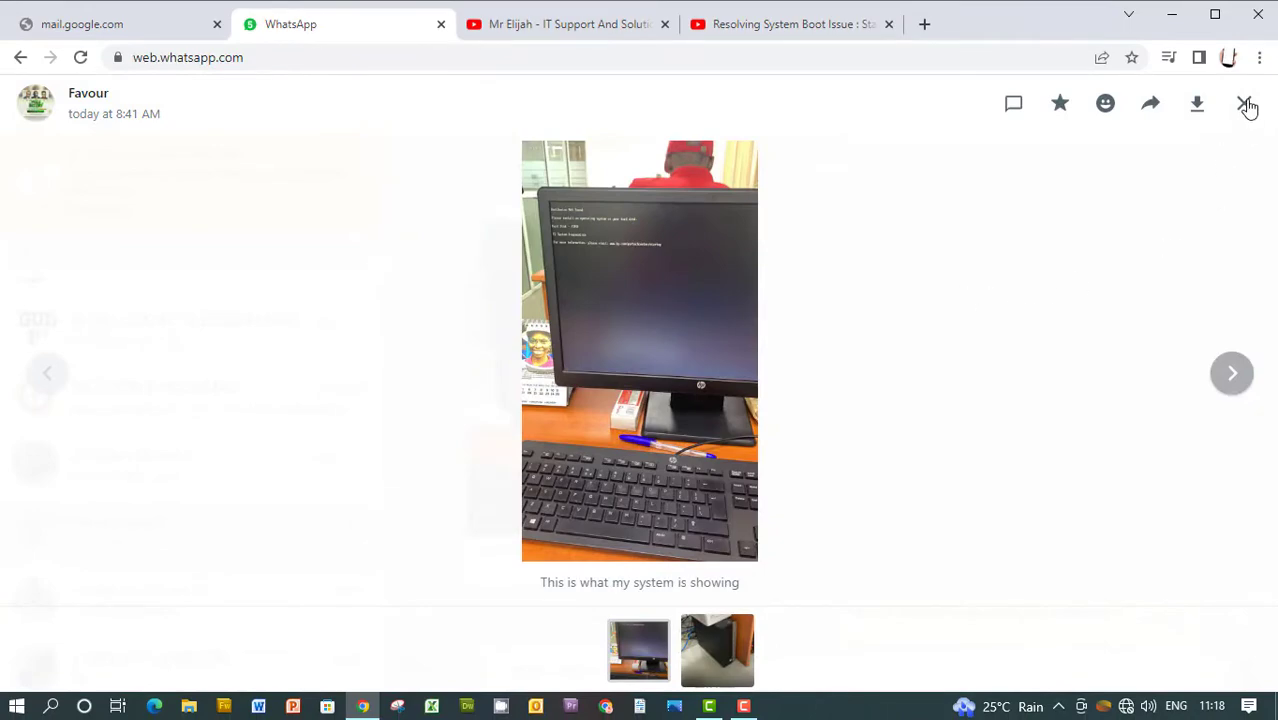
Step: Close the error-screen photo and open the customer's desktop tower photo full size
left_click(1248, 105)
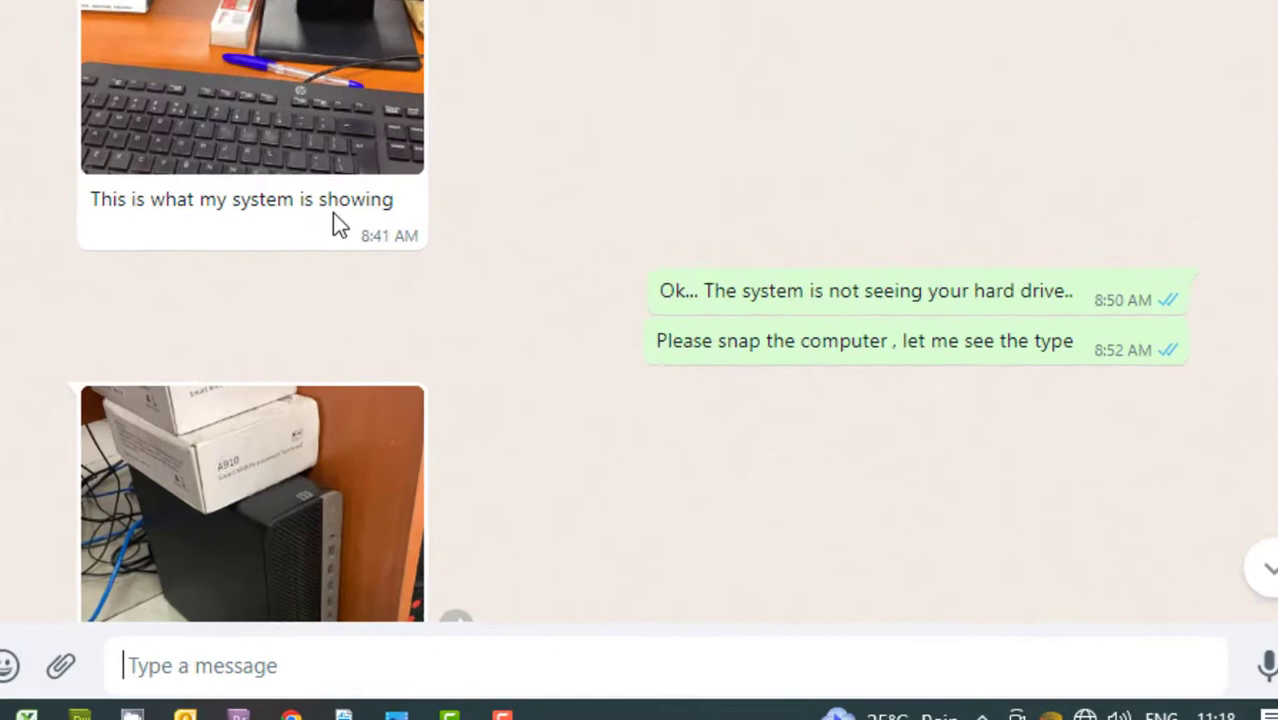
mouse_move(575, 155)
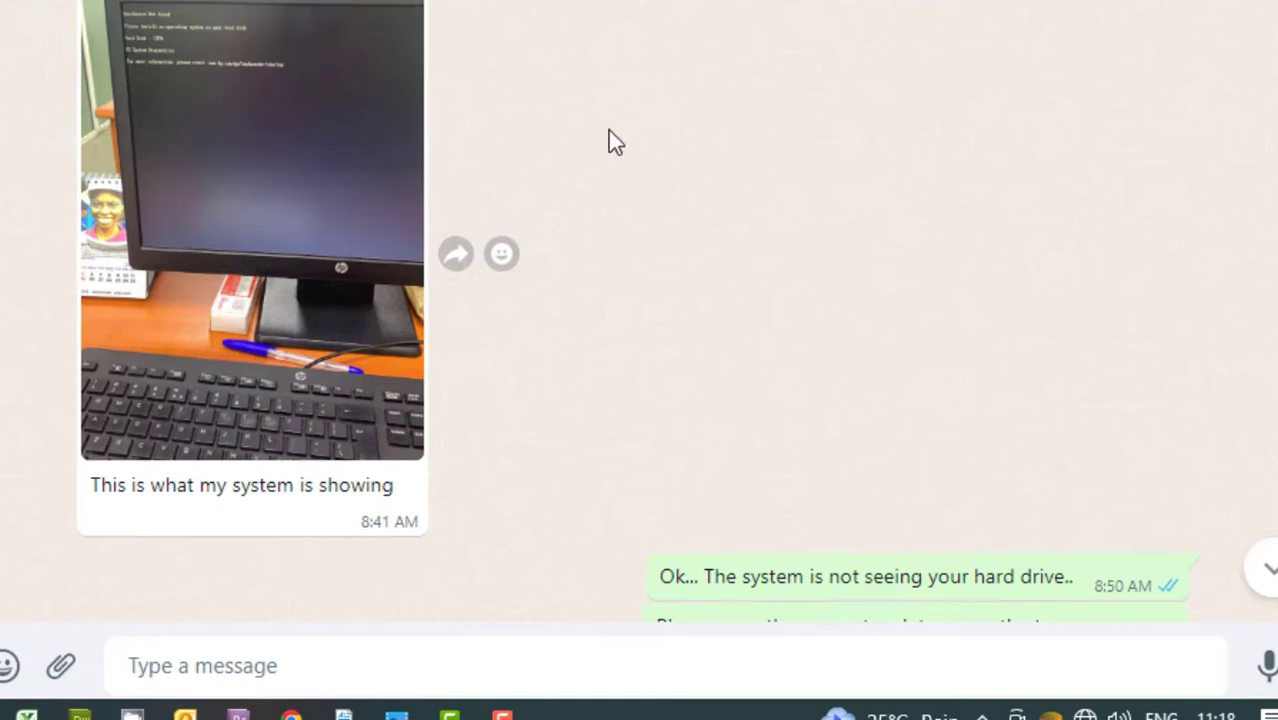
scroll("down", 3)
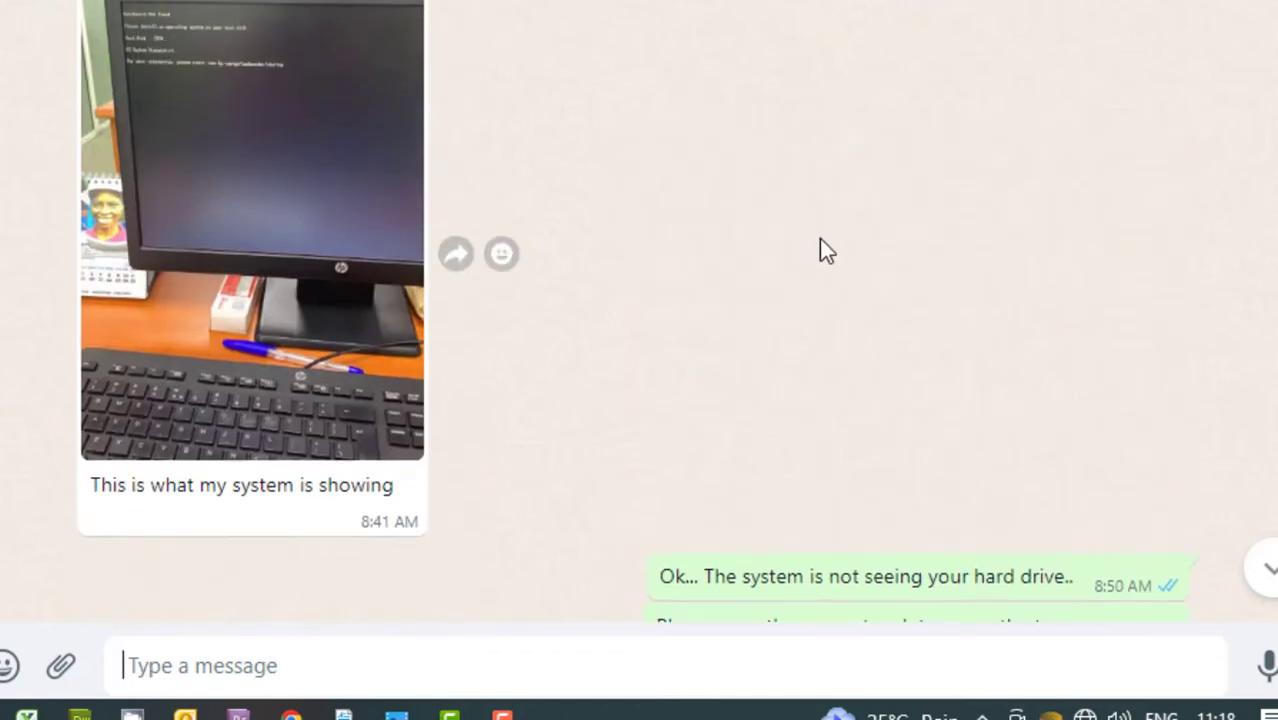
mouse_move(855, 223)
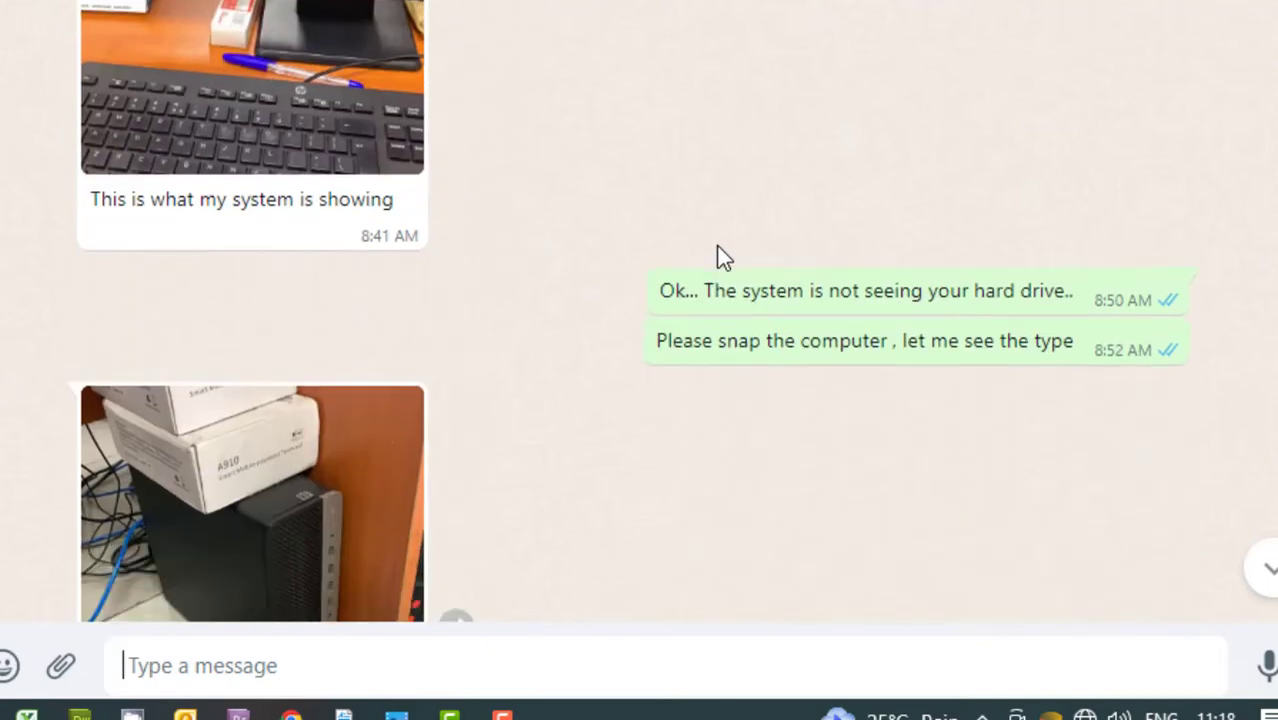
mouse_move(975, 375)
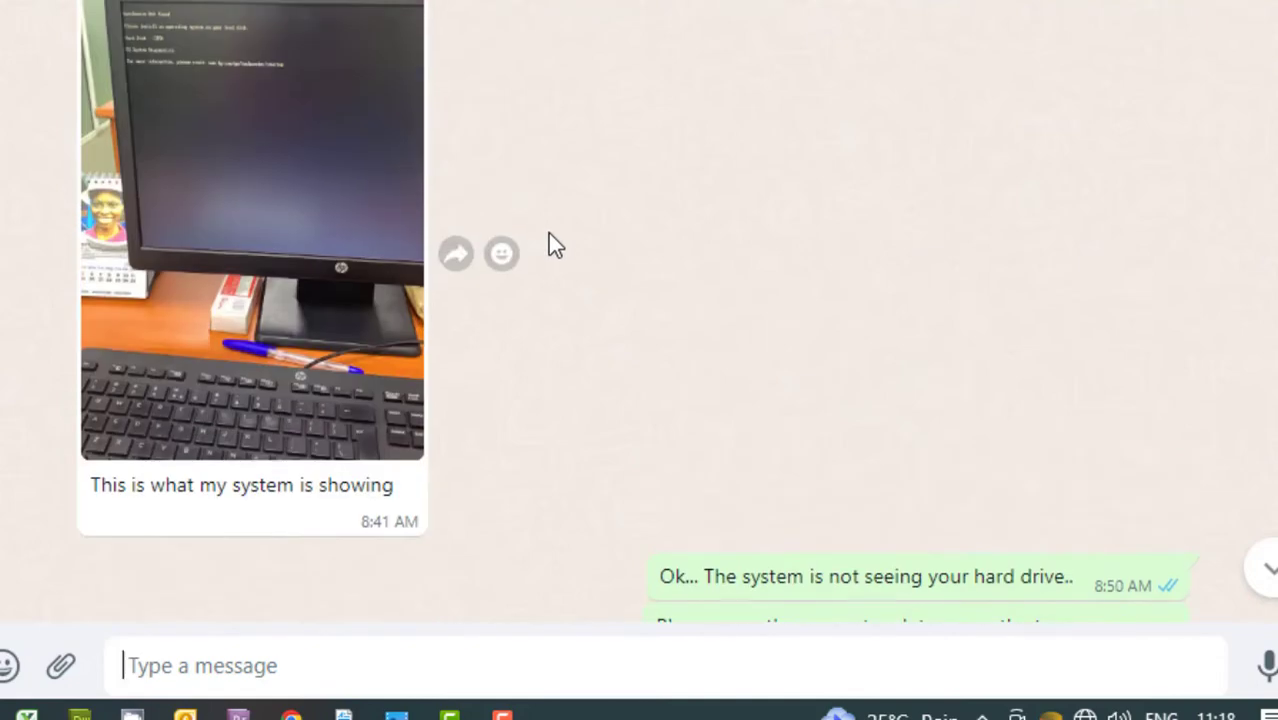
scroll("down", 3)
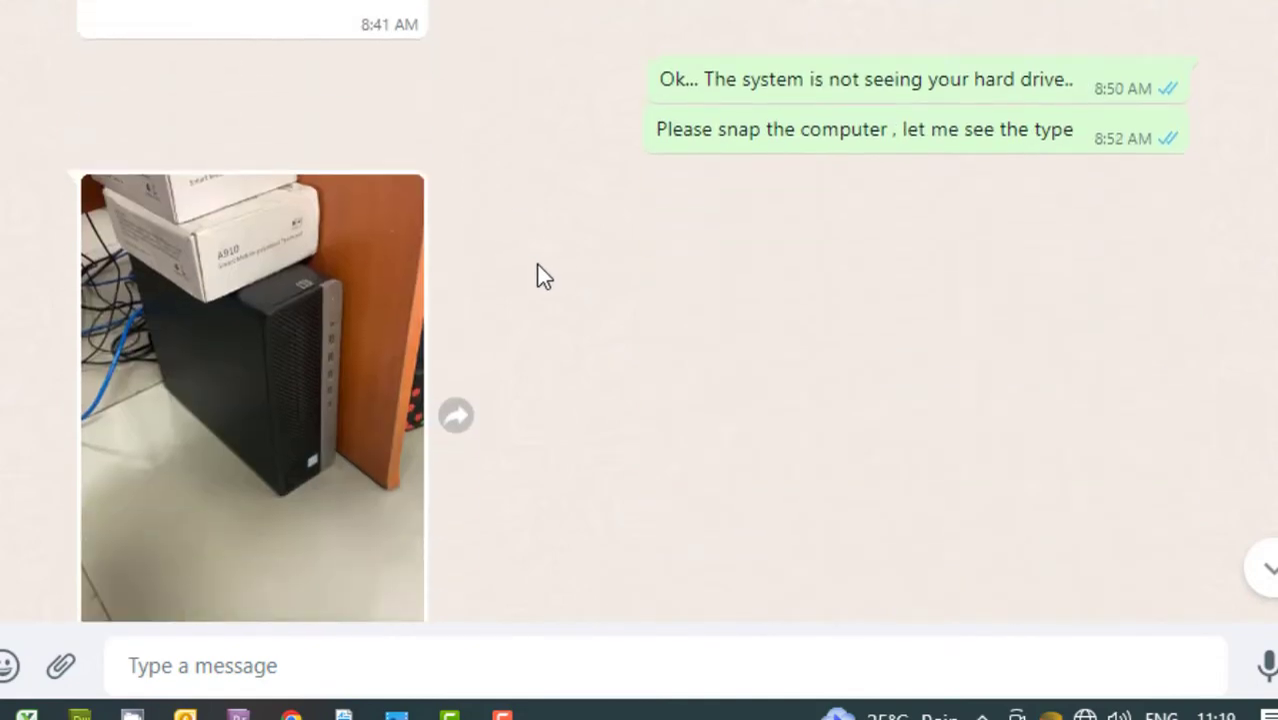
left_click(252, 397)
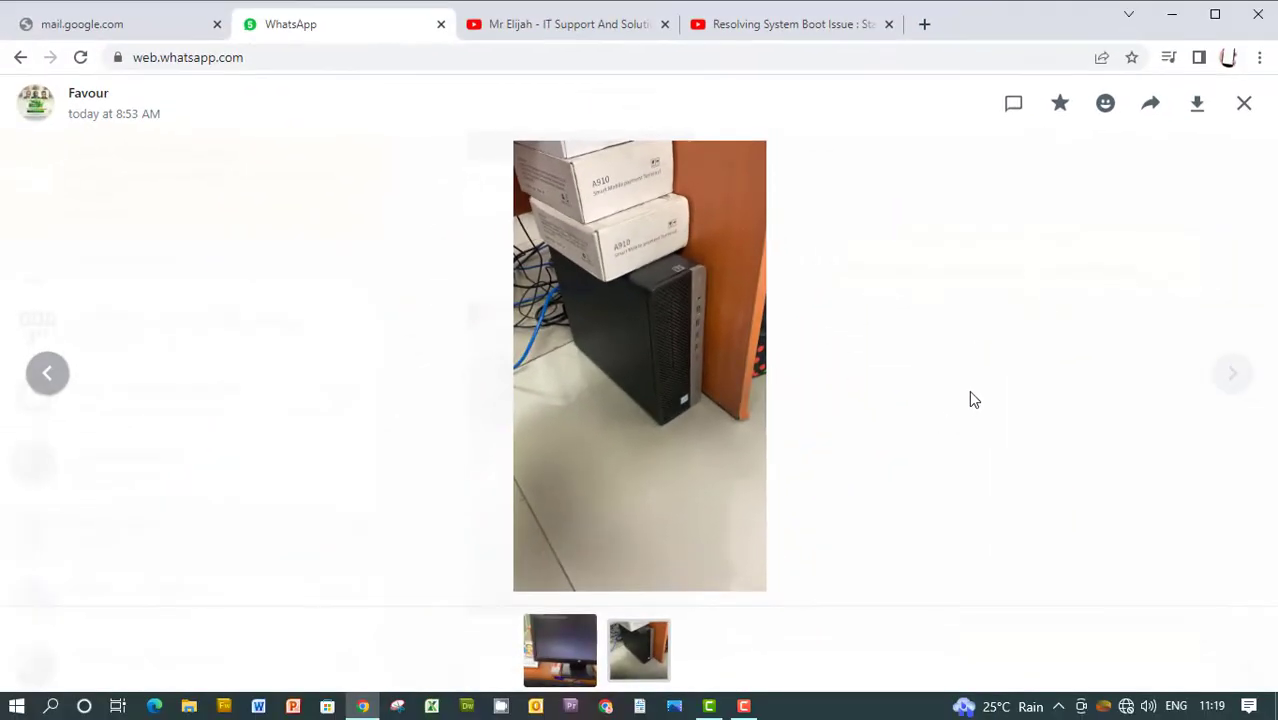
Step: Close the tower photo viewer and scroll back down the support chat
left_click(1244, 103)
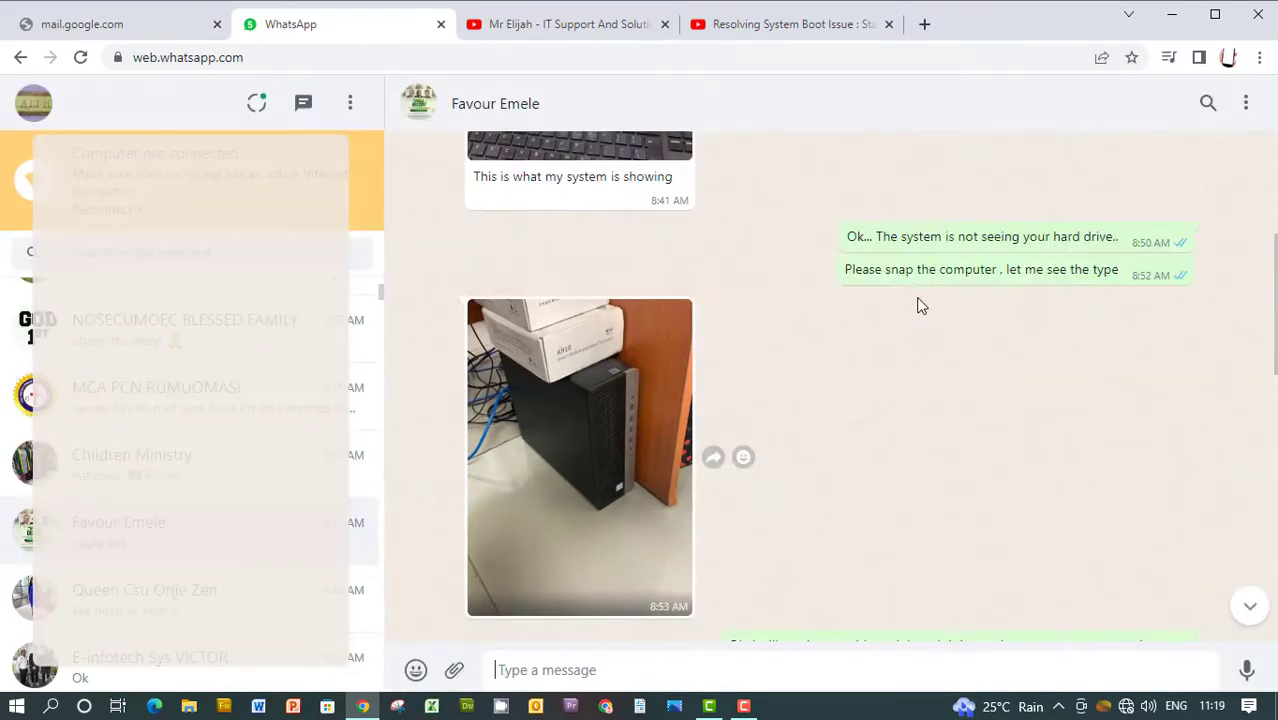
scroll("down", 3)
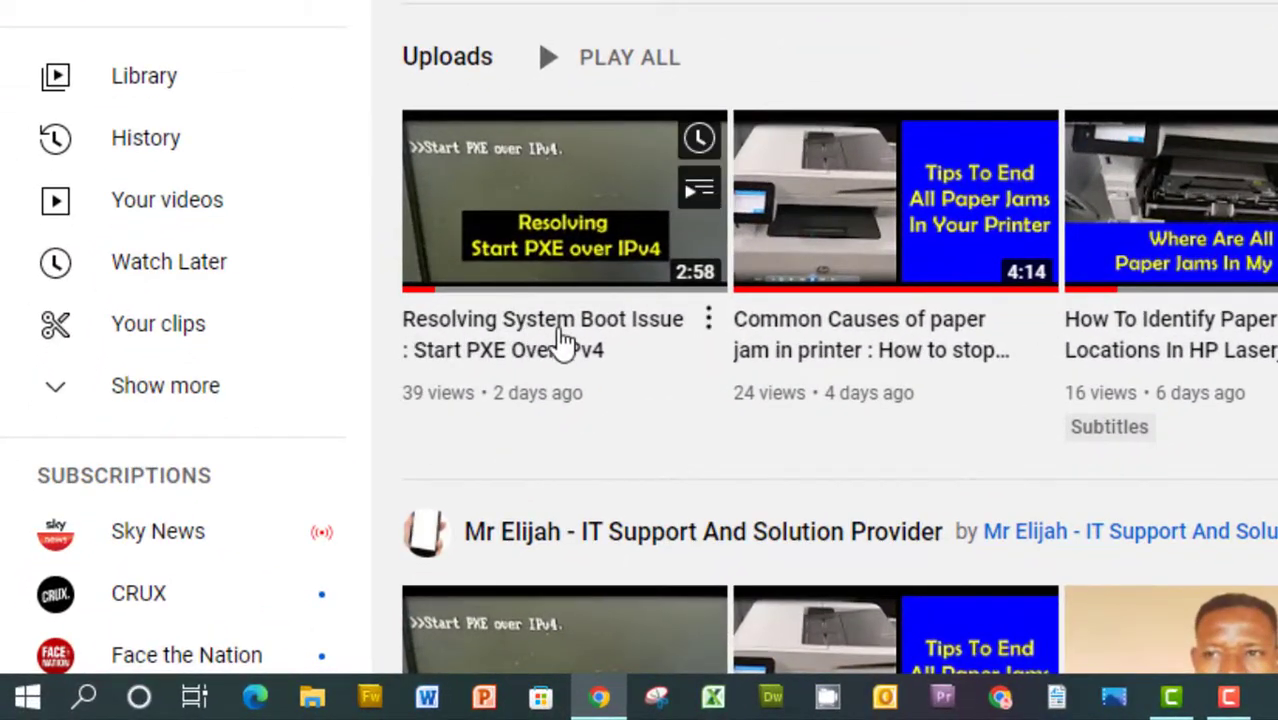
mouse_move(505, 370)
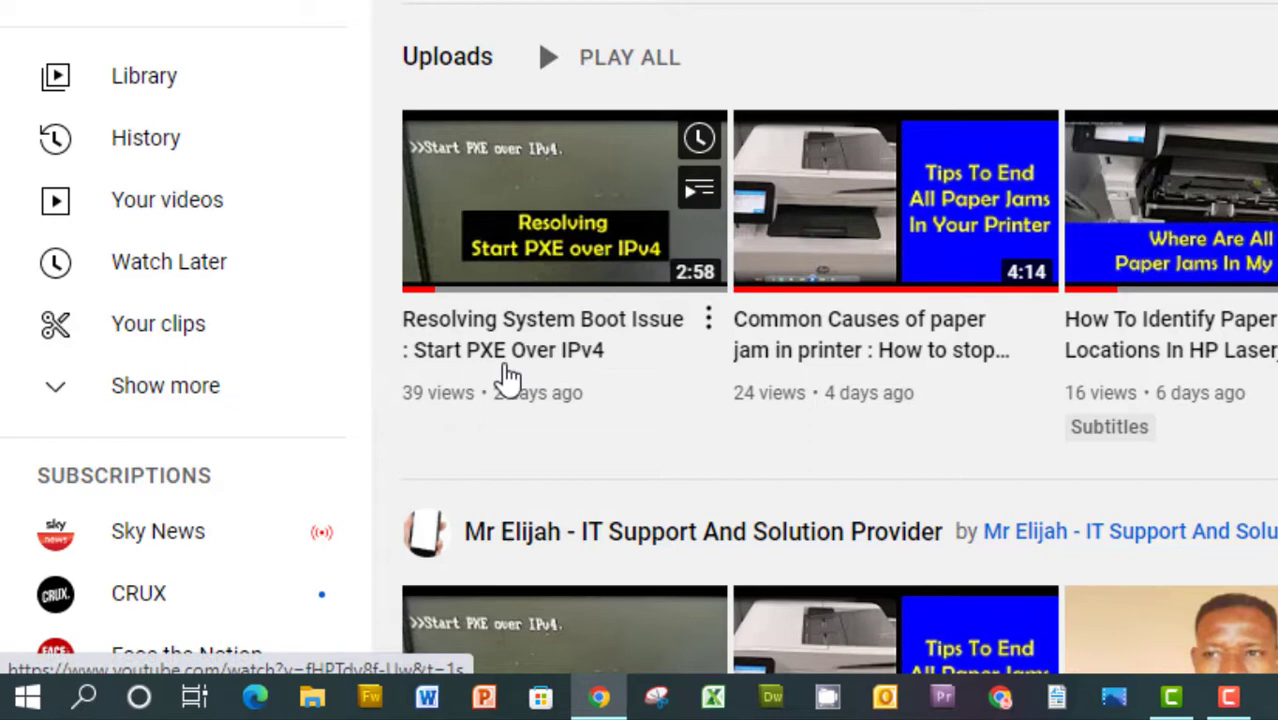
mouse_move(570, 385)
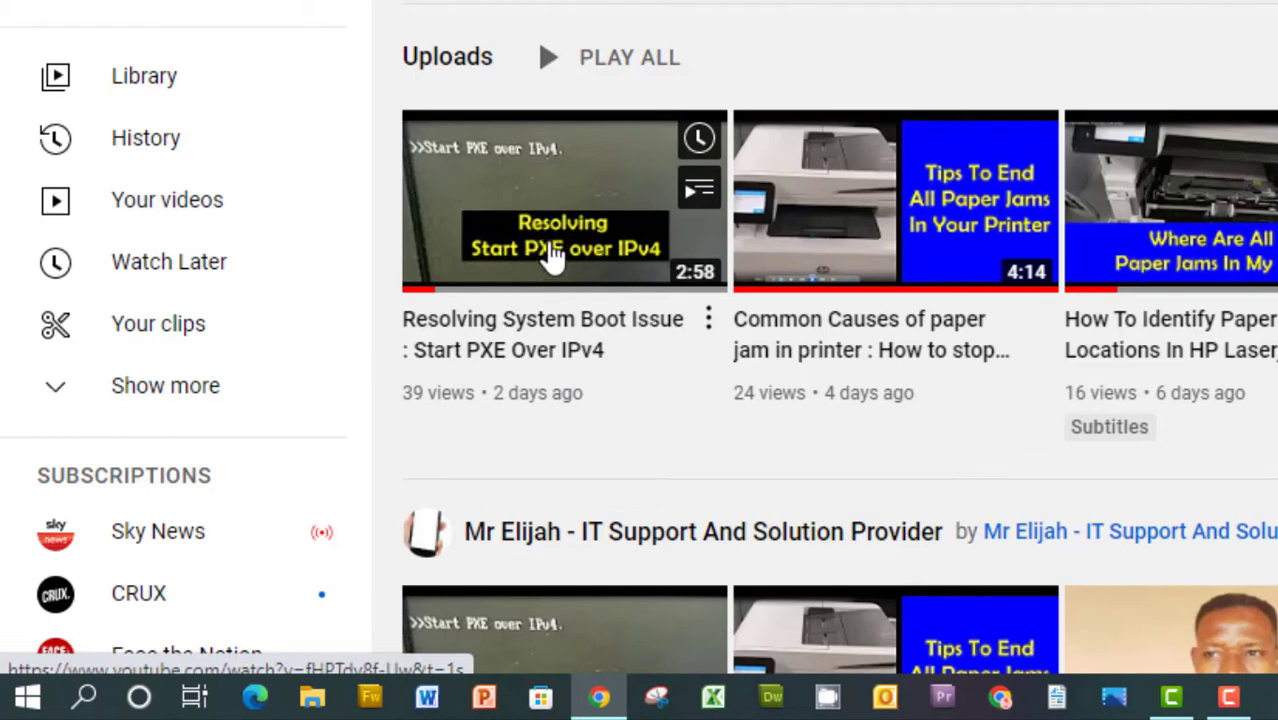
mouse_move(578, 278)
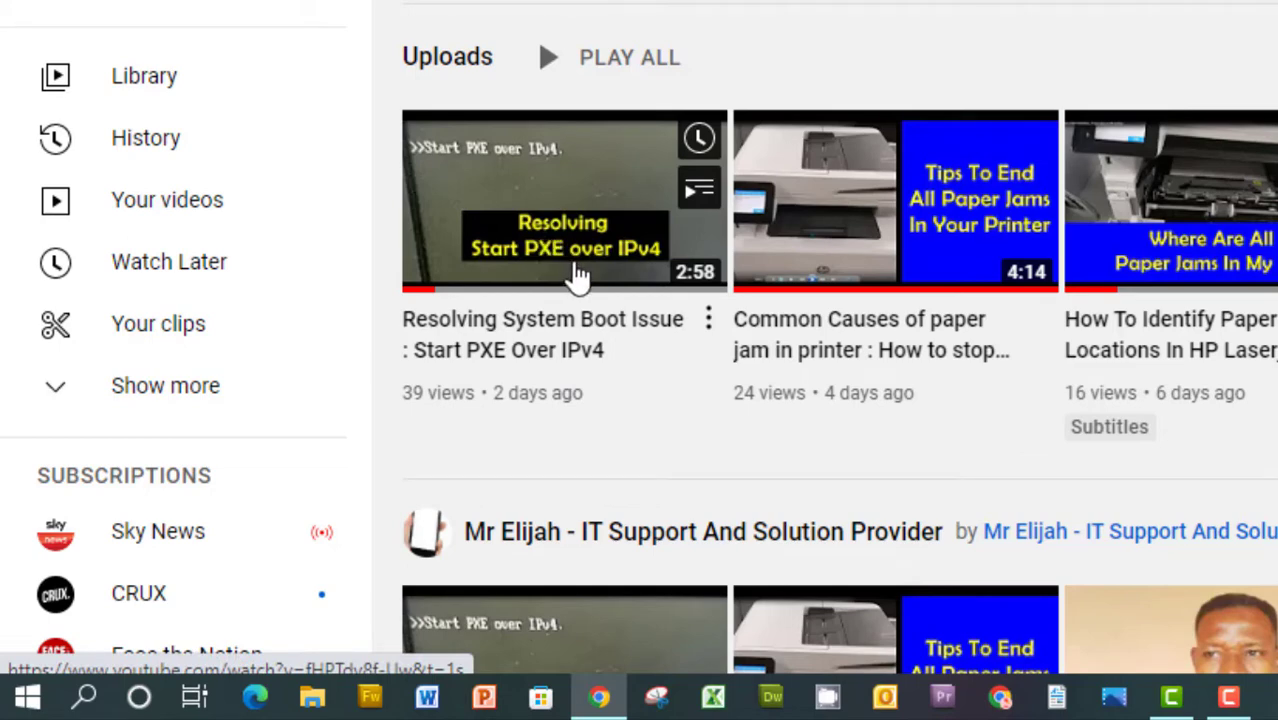
mouse_move(585, 265)
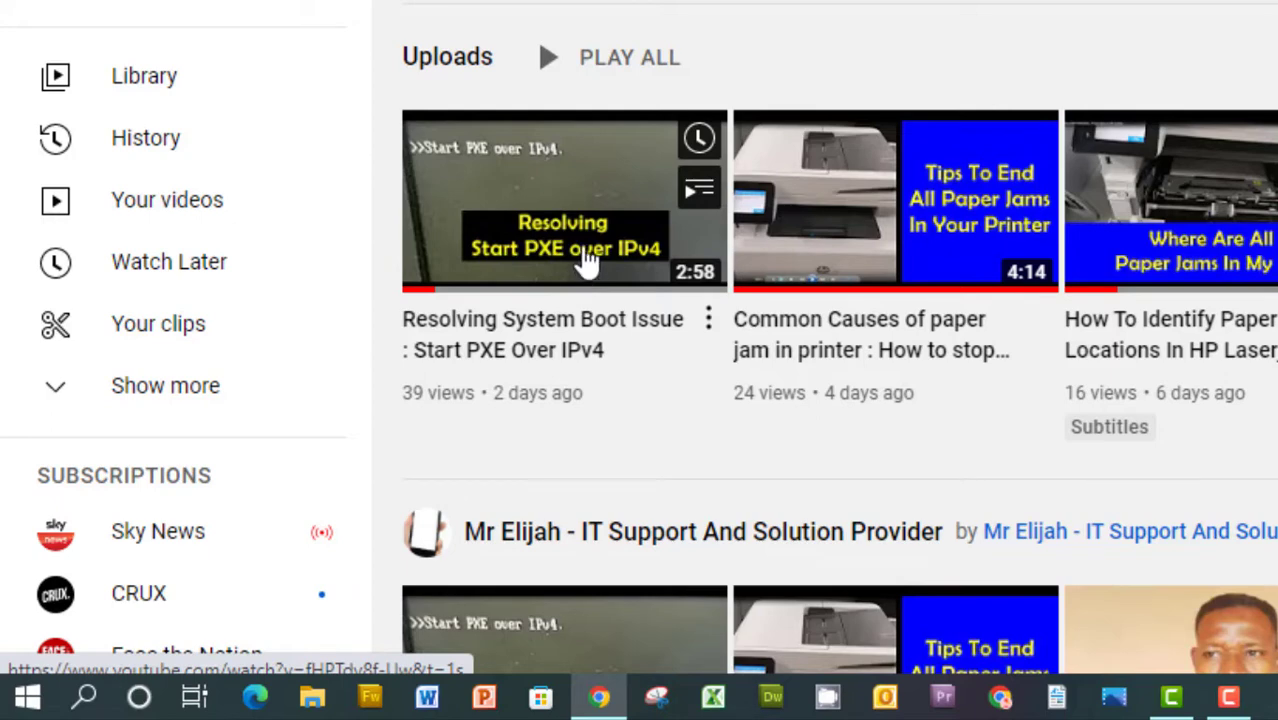
mouse_move(590, 265)
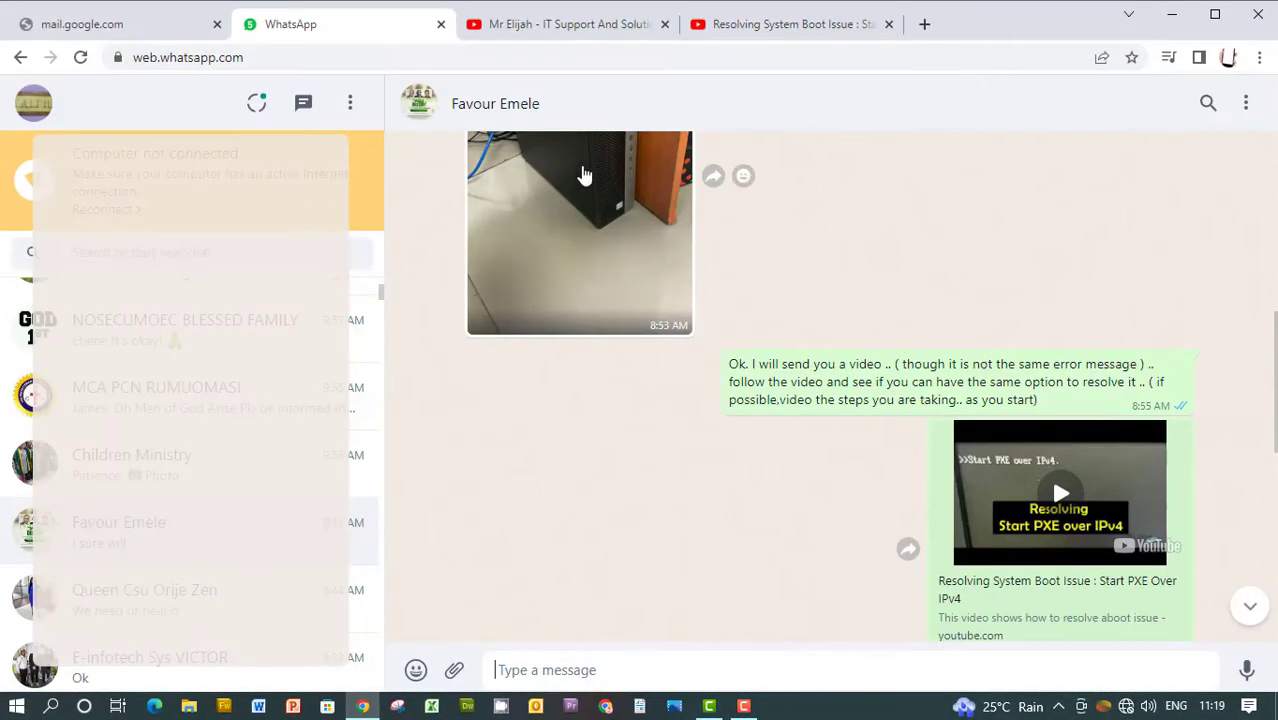
Step: Switch to the YouTube channel uploads showing the Resolving System Boot Issue video
left_click(790, 24)
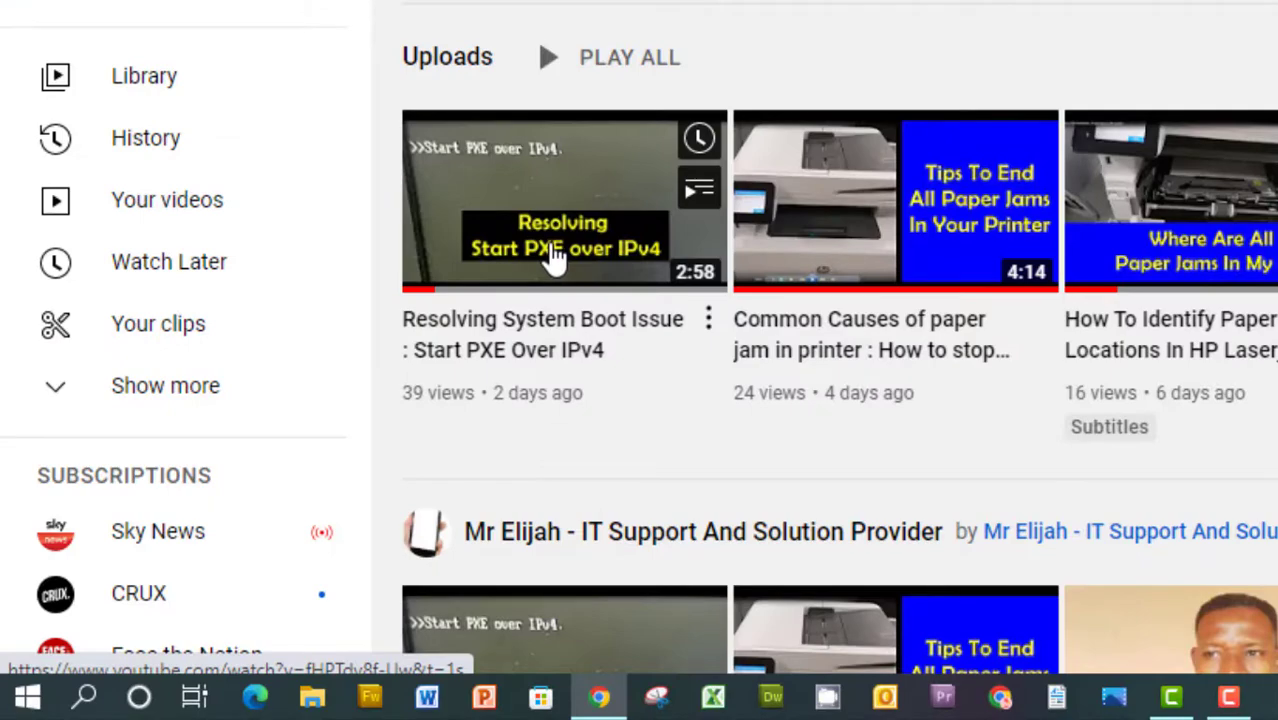
mouse_move(575, 278)
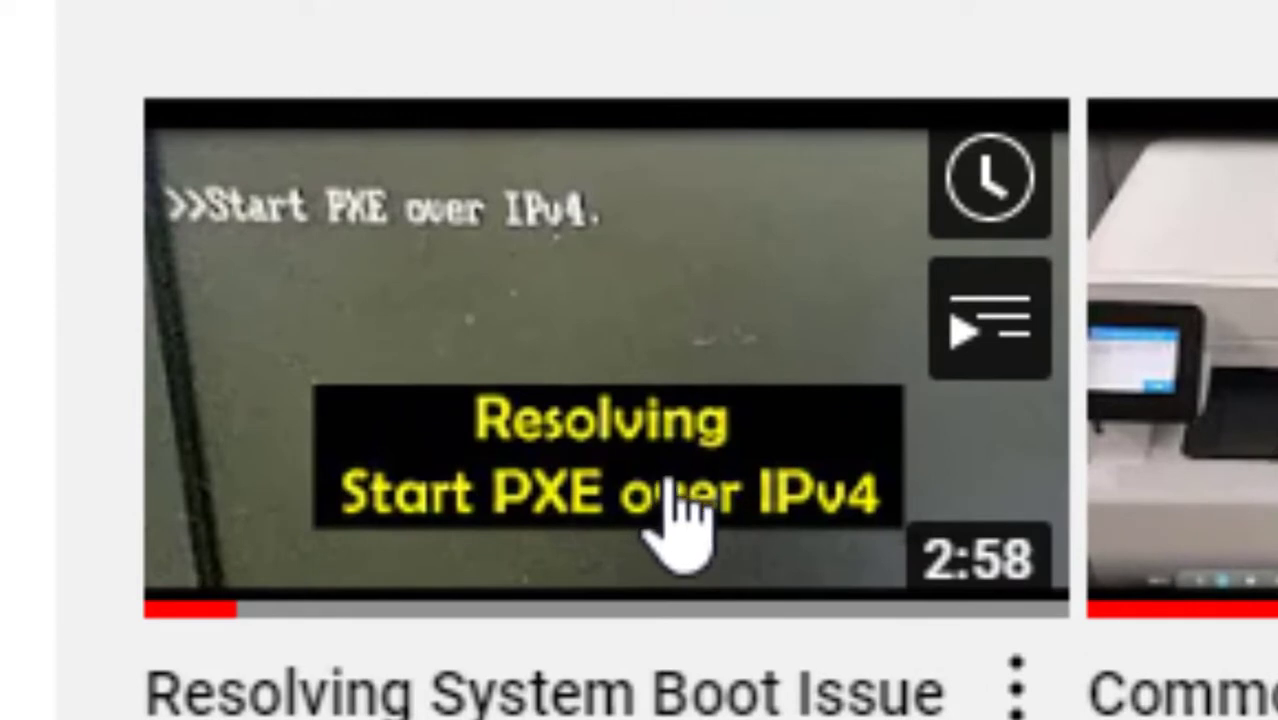
mouse_move(690, 520)
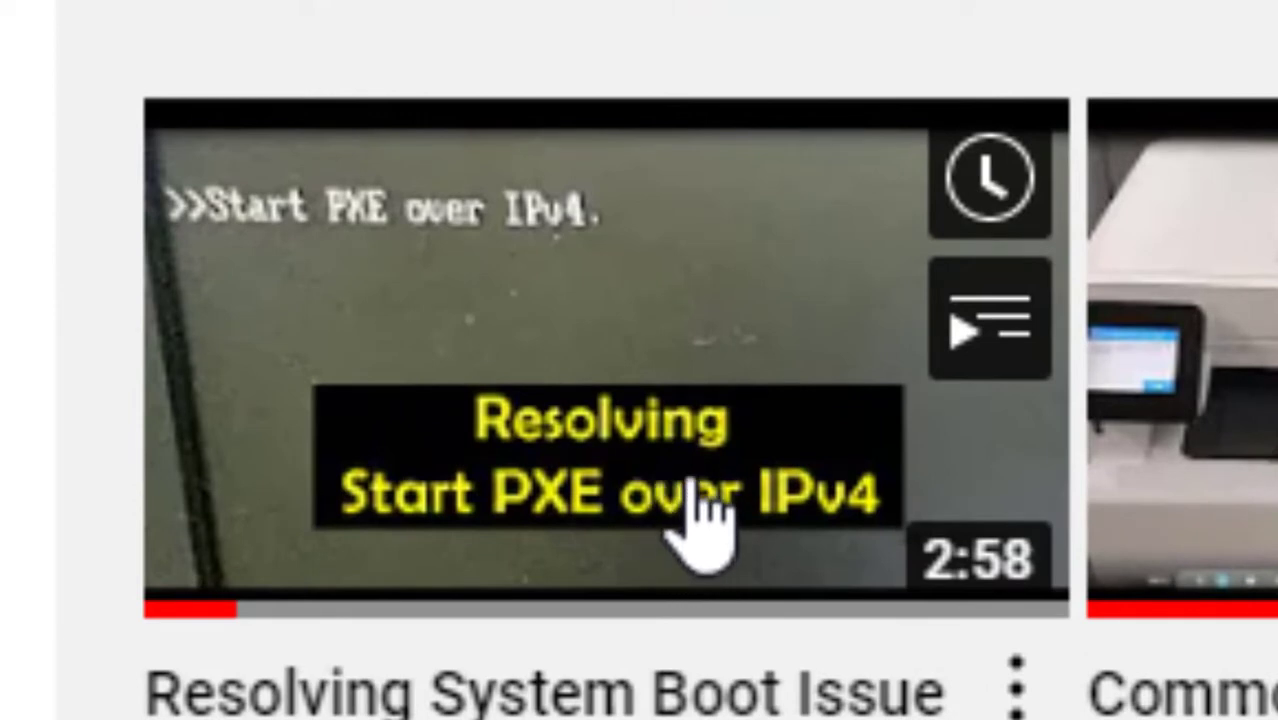
mouse_move(820, 620)
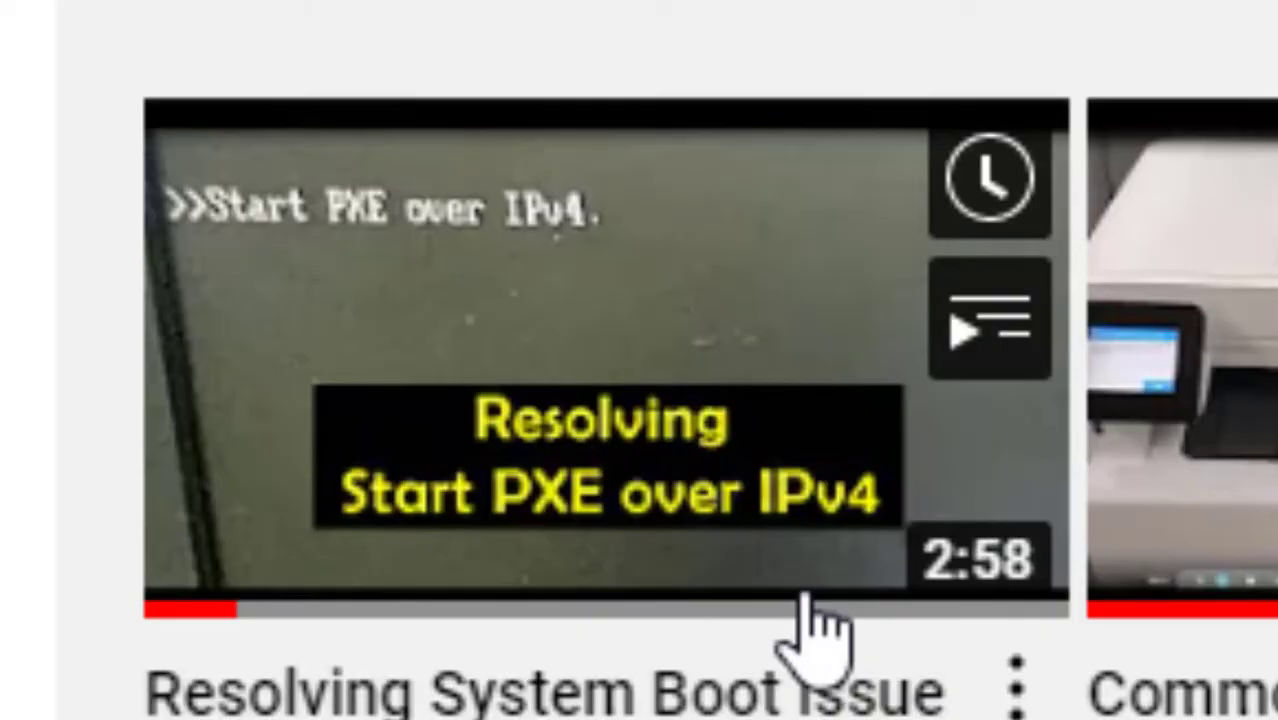
Step: Play the PXE boot-issue tutorial through the Esc key step into HP Computer Setup
left_click(600, 360)
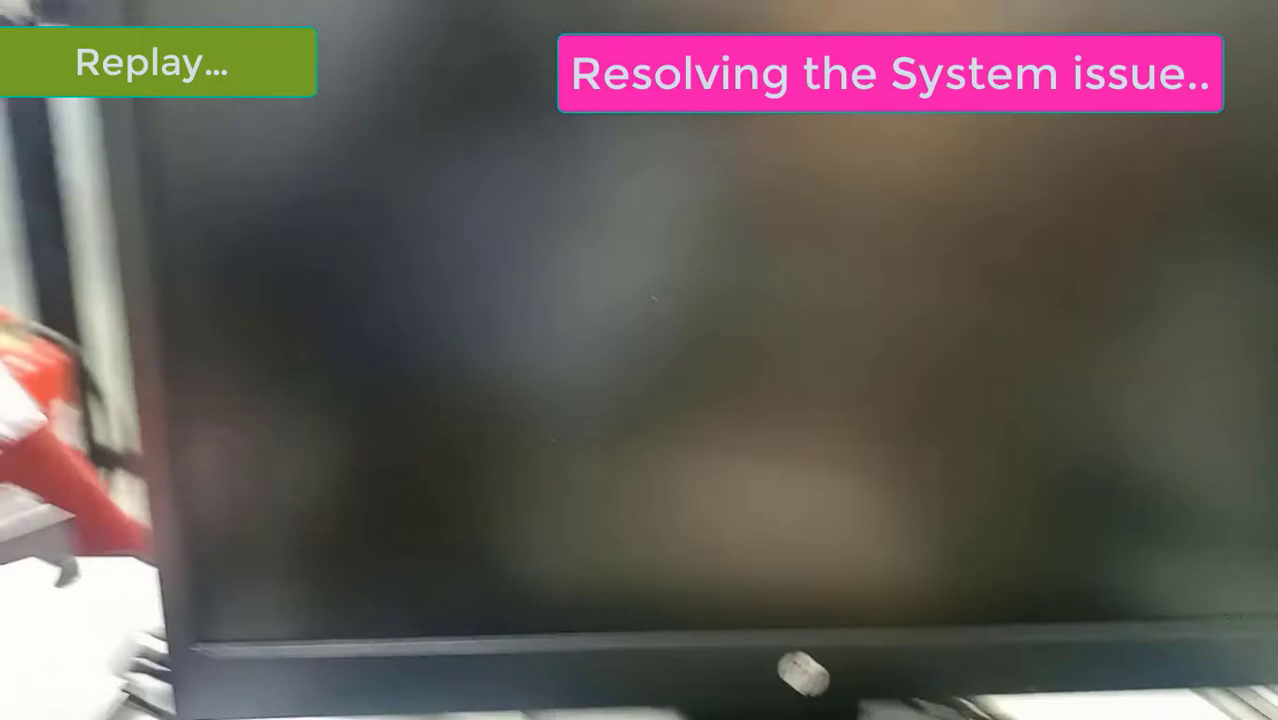
key("Escape")
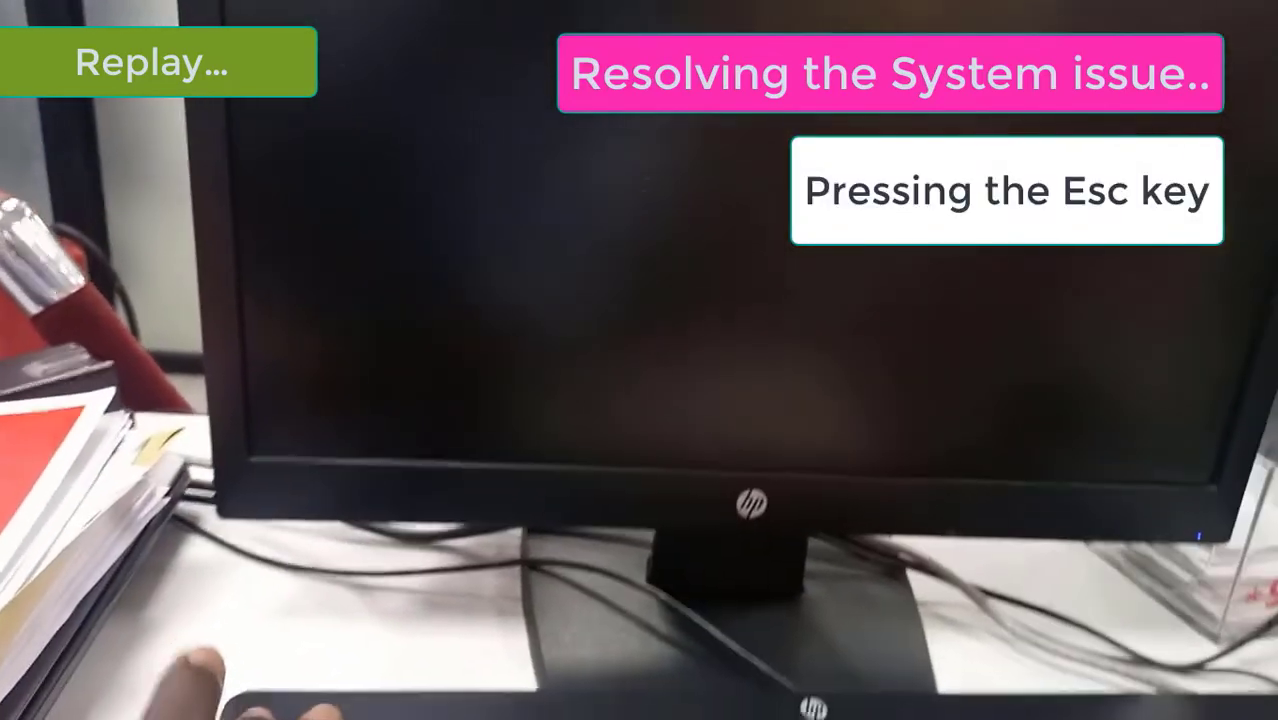
key("Escape")
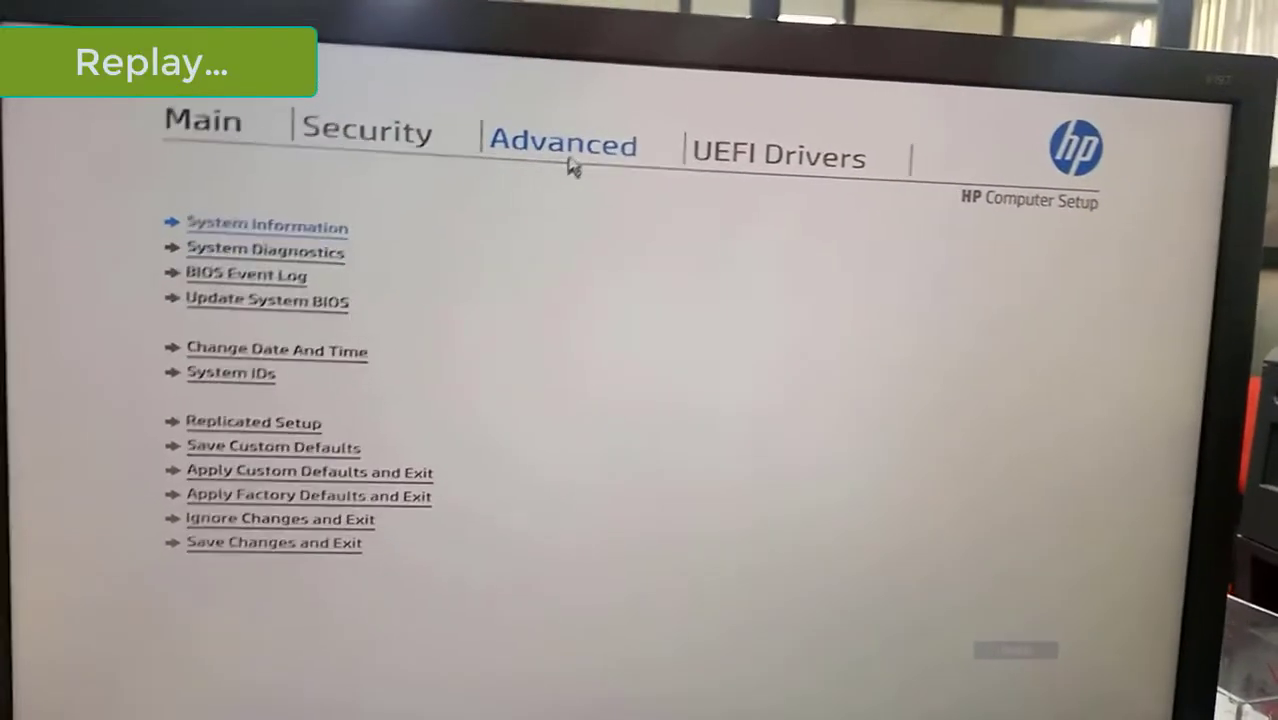
Step: Advance the tutorial through Legacy Support Disable, Secure Boot Enable, and Save Changes and Exit
left_click(563, 145)
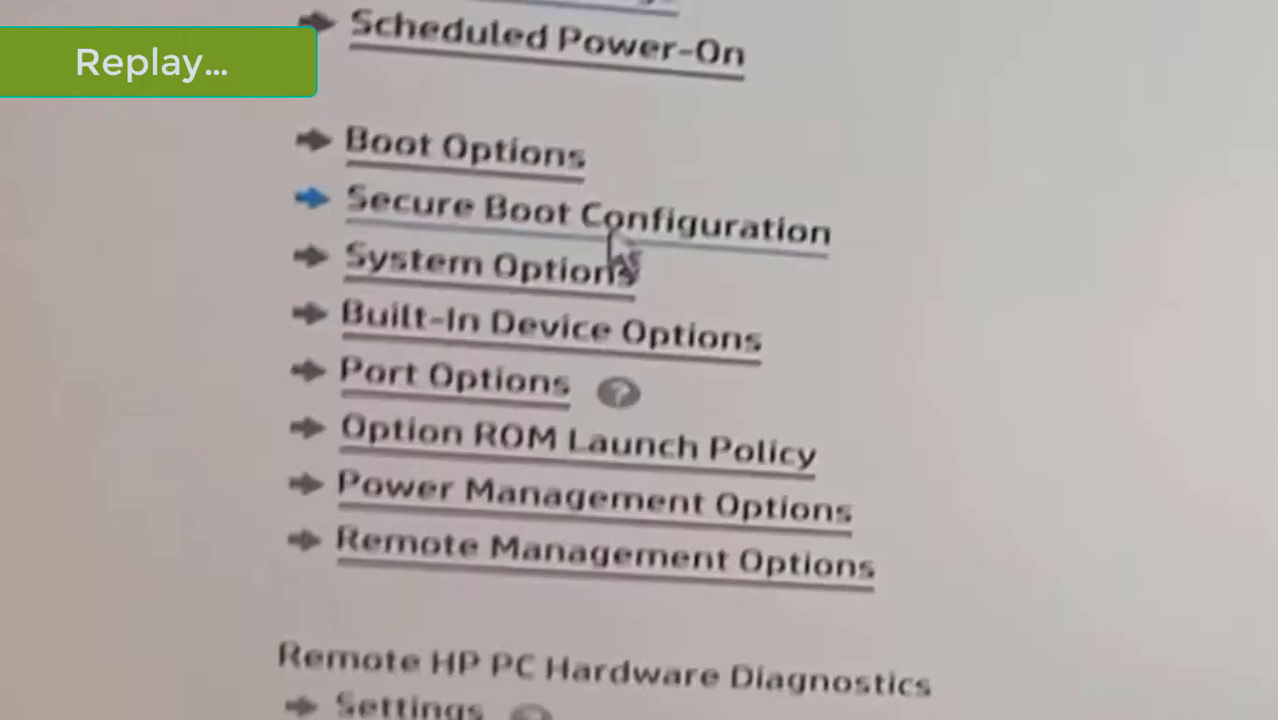
left_click(593, 207)
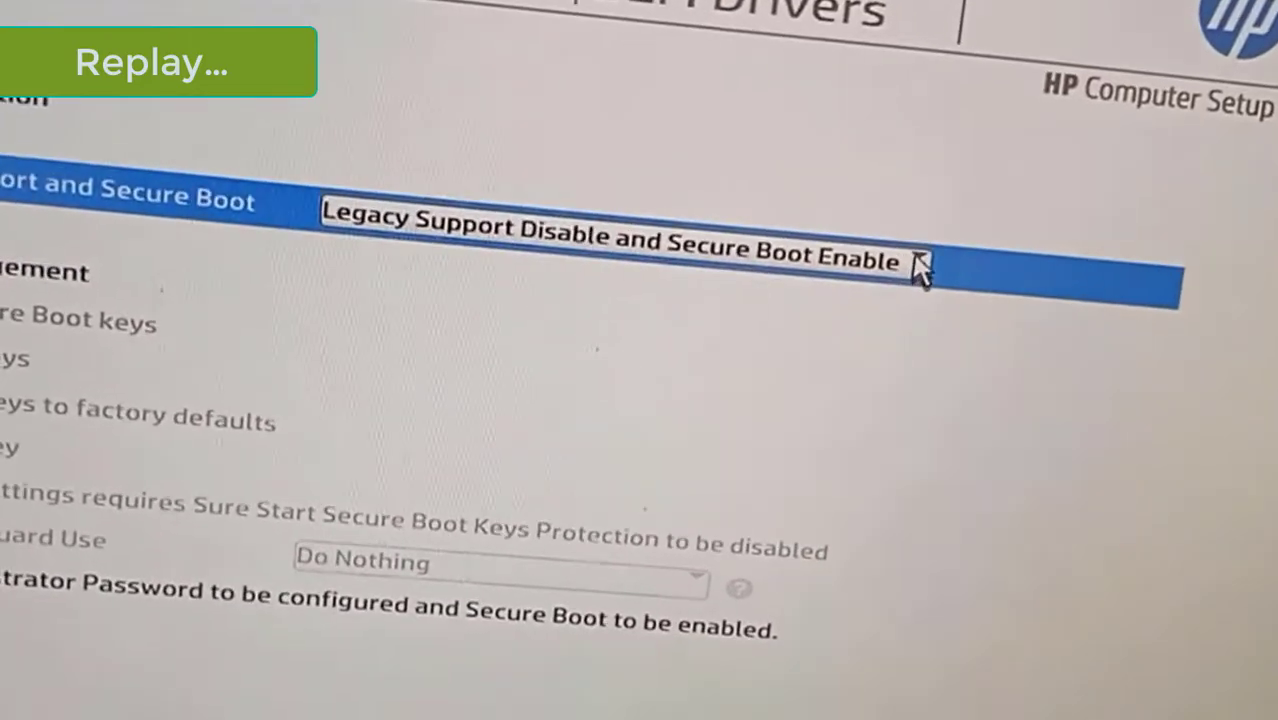
left_click(610, 248)
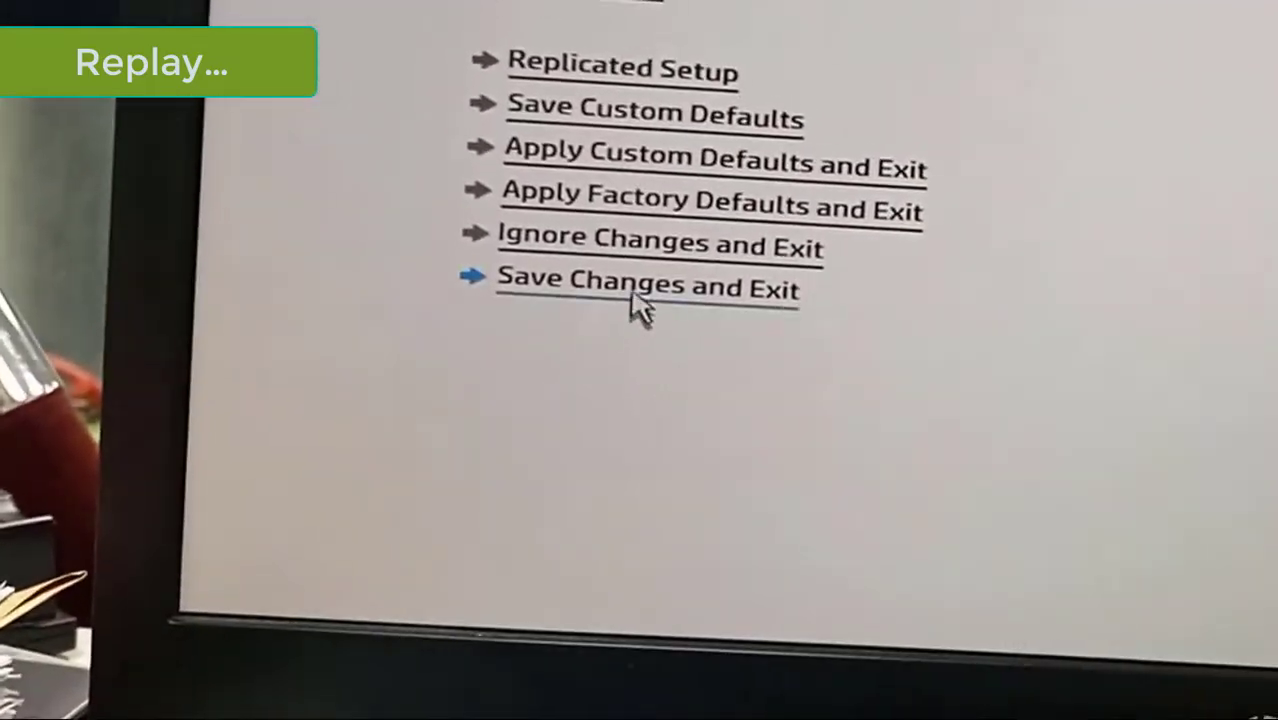
Step: Continue the tutorial to the secure boot authorization prompt where 4015 is entered
left_click(646, 287)
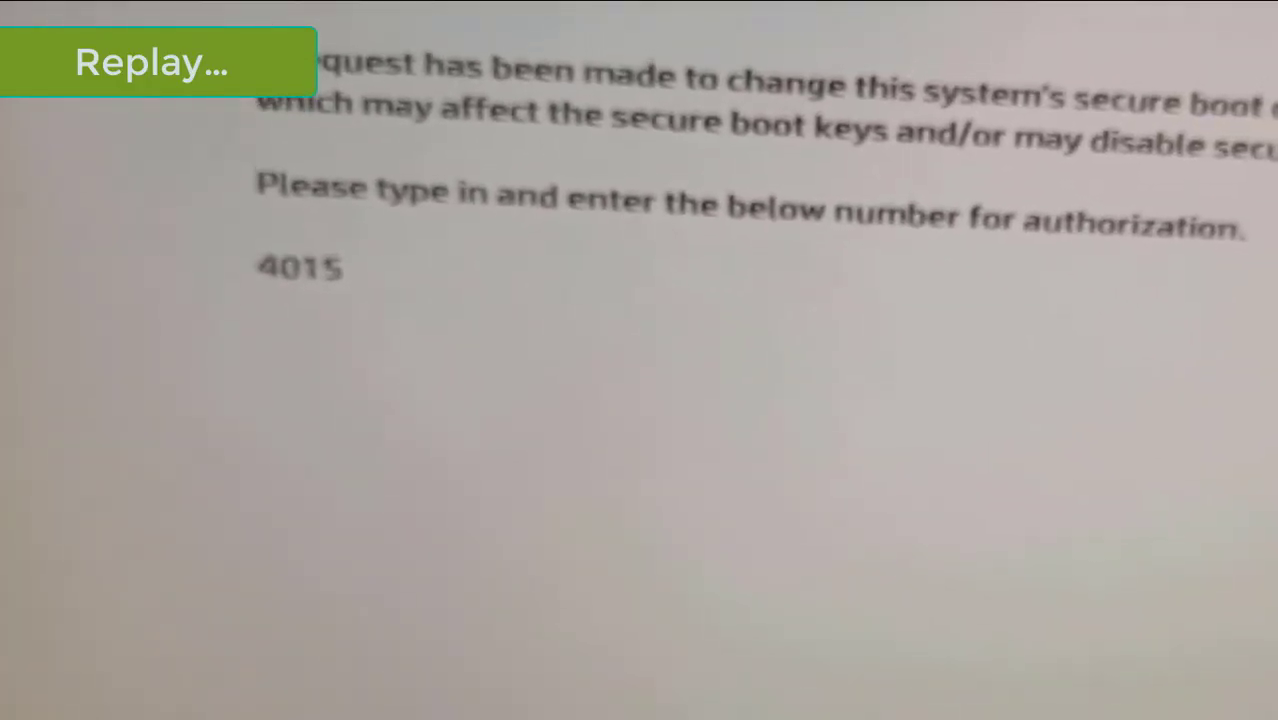
type("4015")
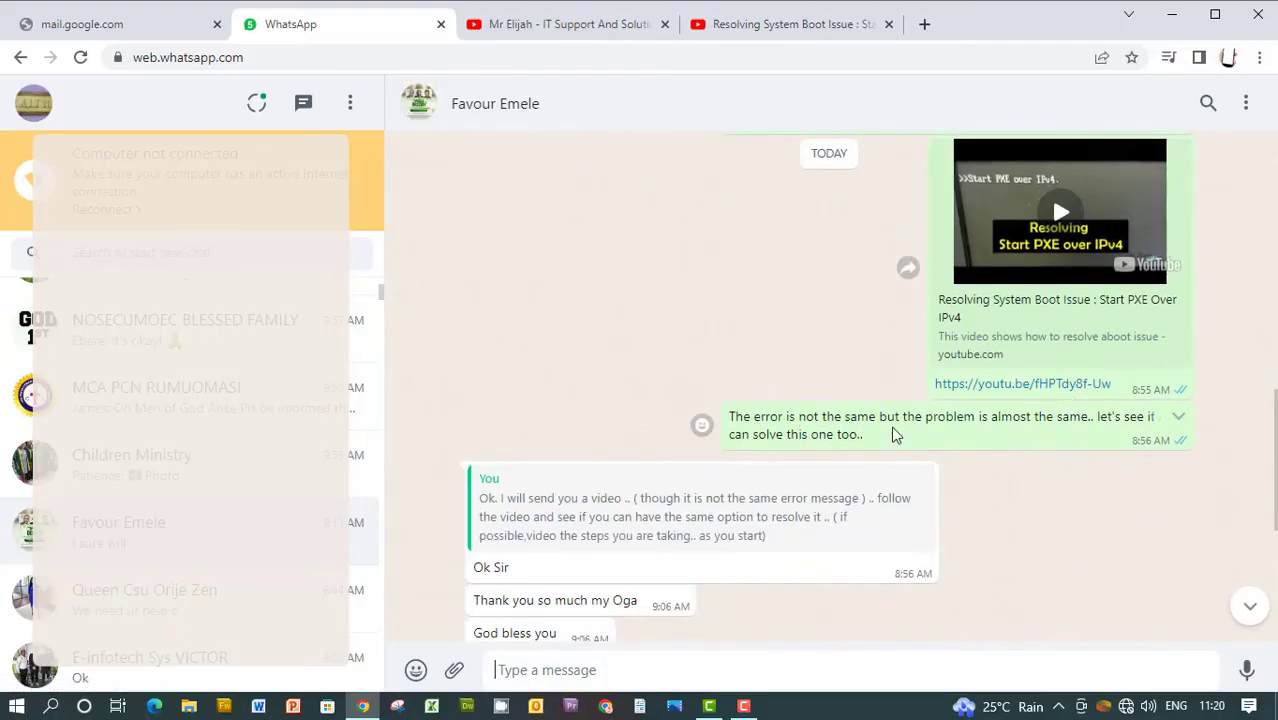
mouse_move(1063, 441)
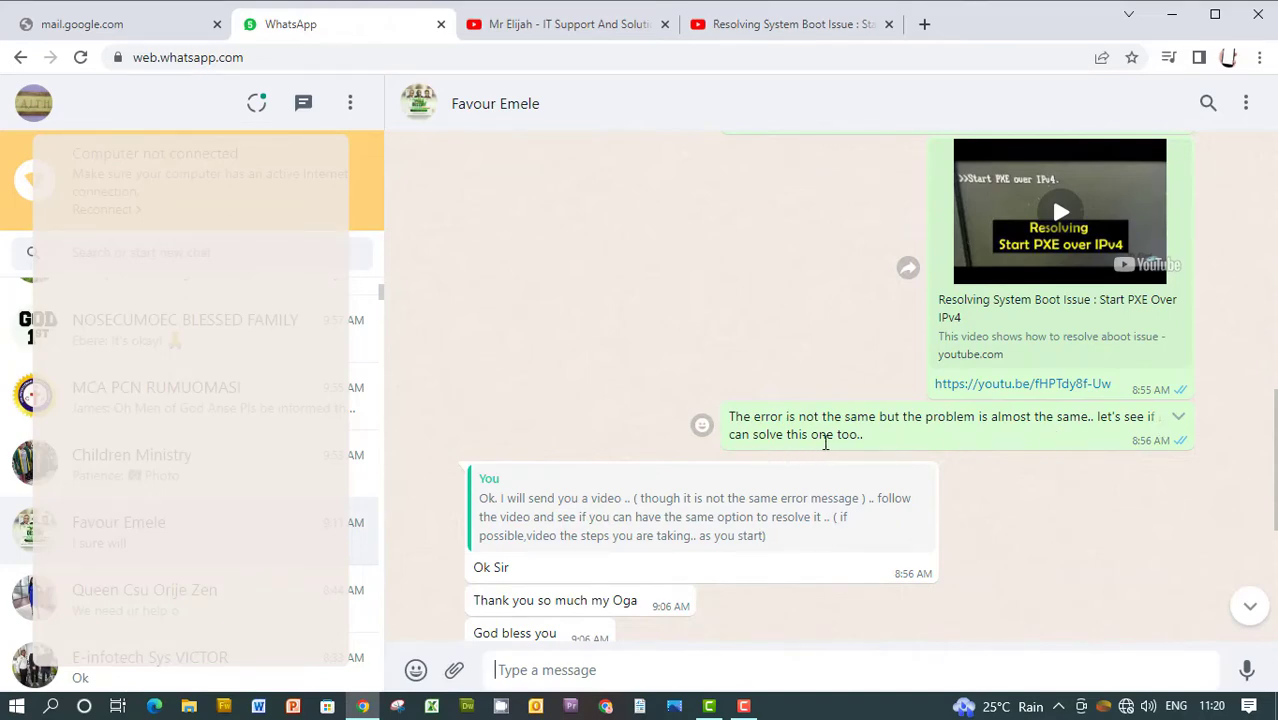
Step: Scroll the Favour chat to the customer's reply 'My system is up now'
scroll("down", 3)
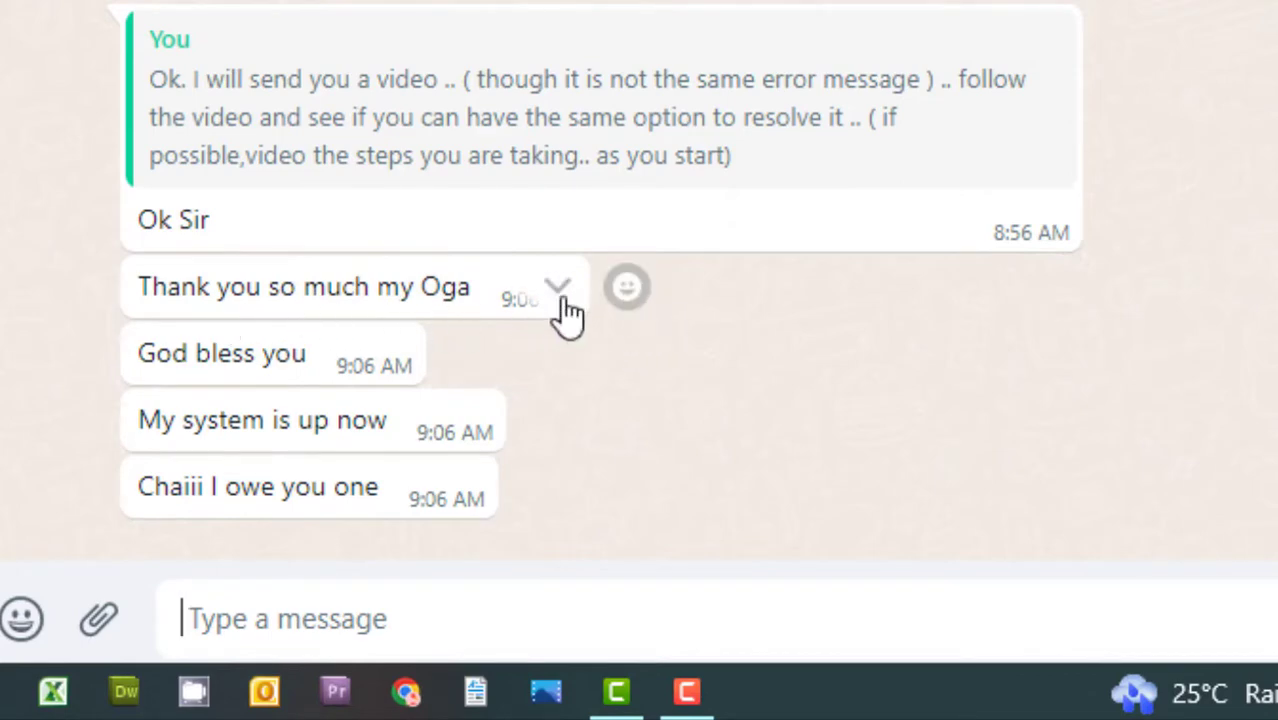
mouse_move(415, 440)
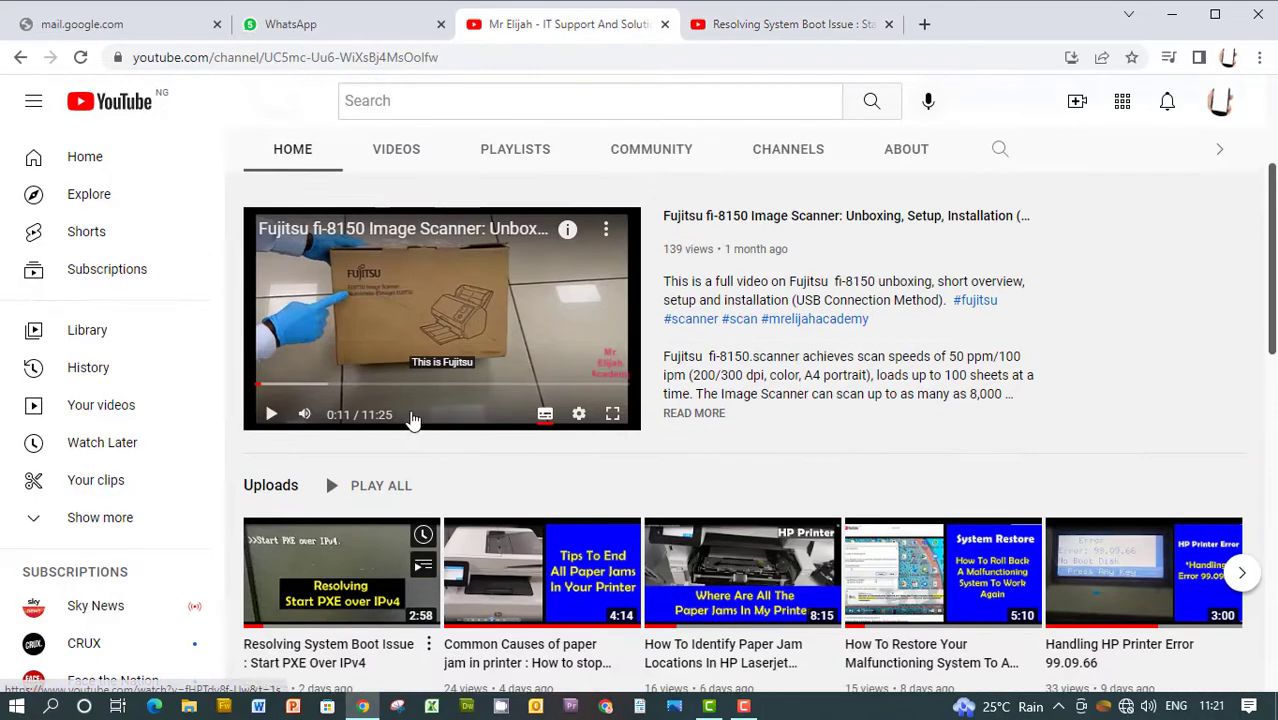
Step: Scroll the YouTube channel home page down to its uploads list
scroll("down", 3)
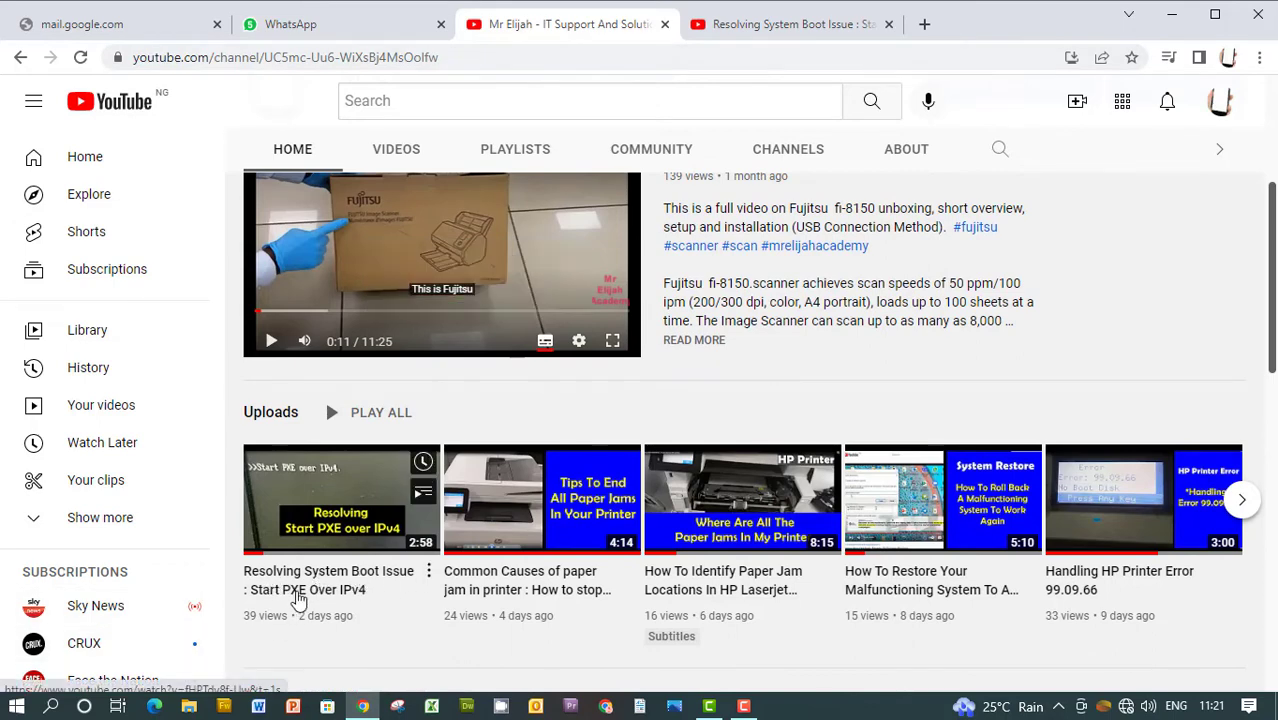
mouse_move(295, 600)
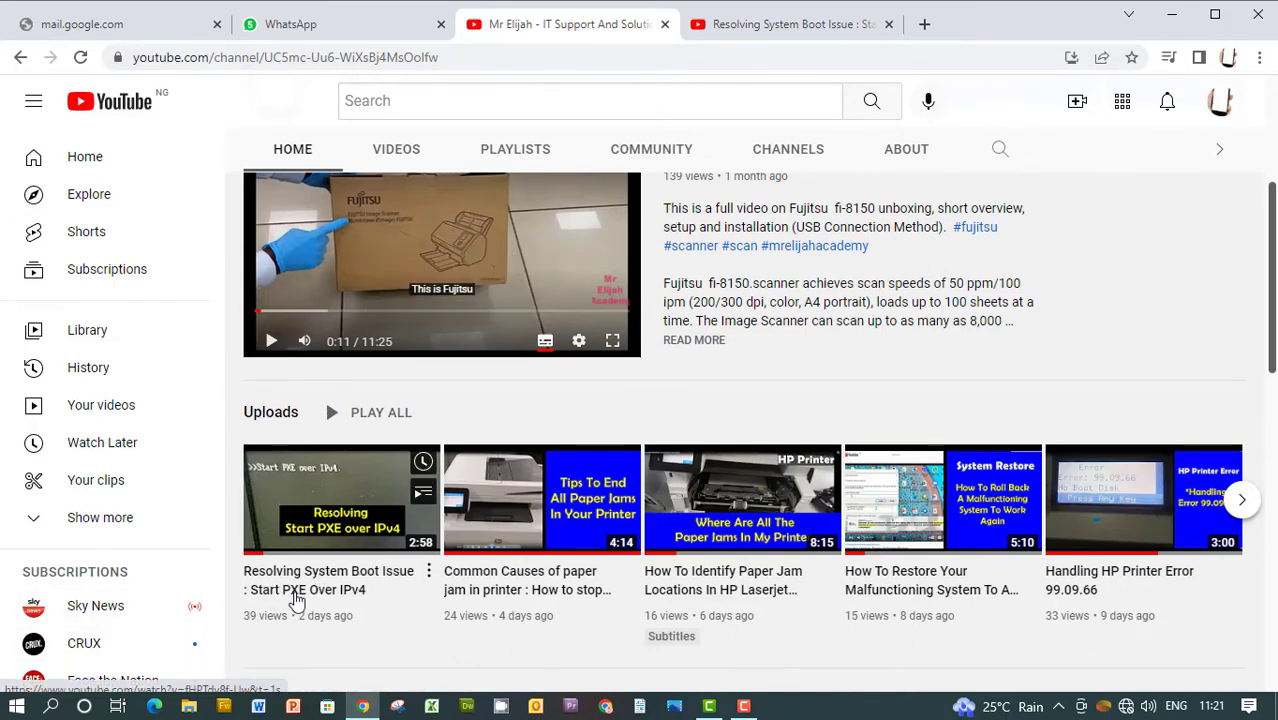
mouse_move(320, 600)
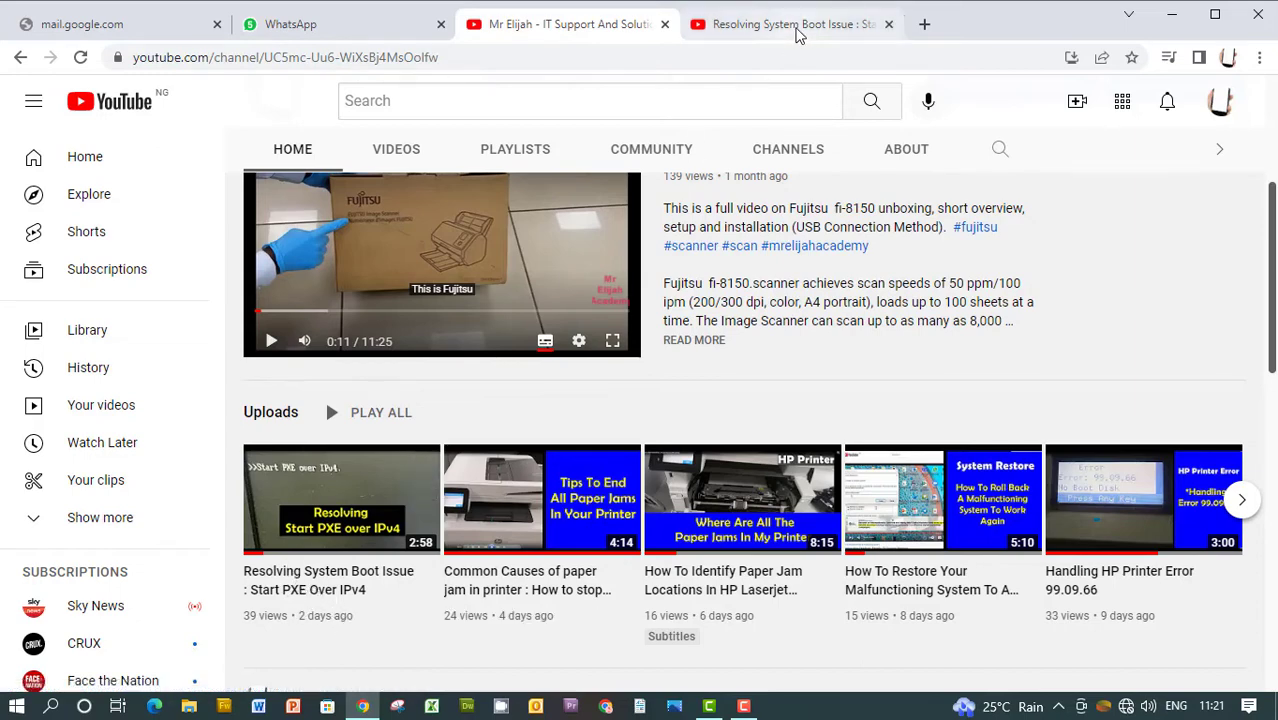
mouse_move(795, 24)
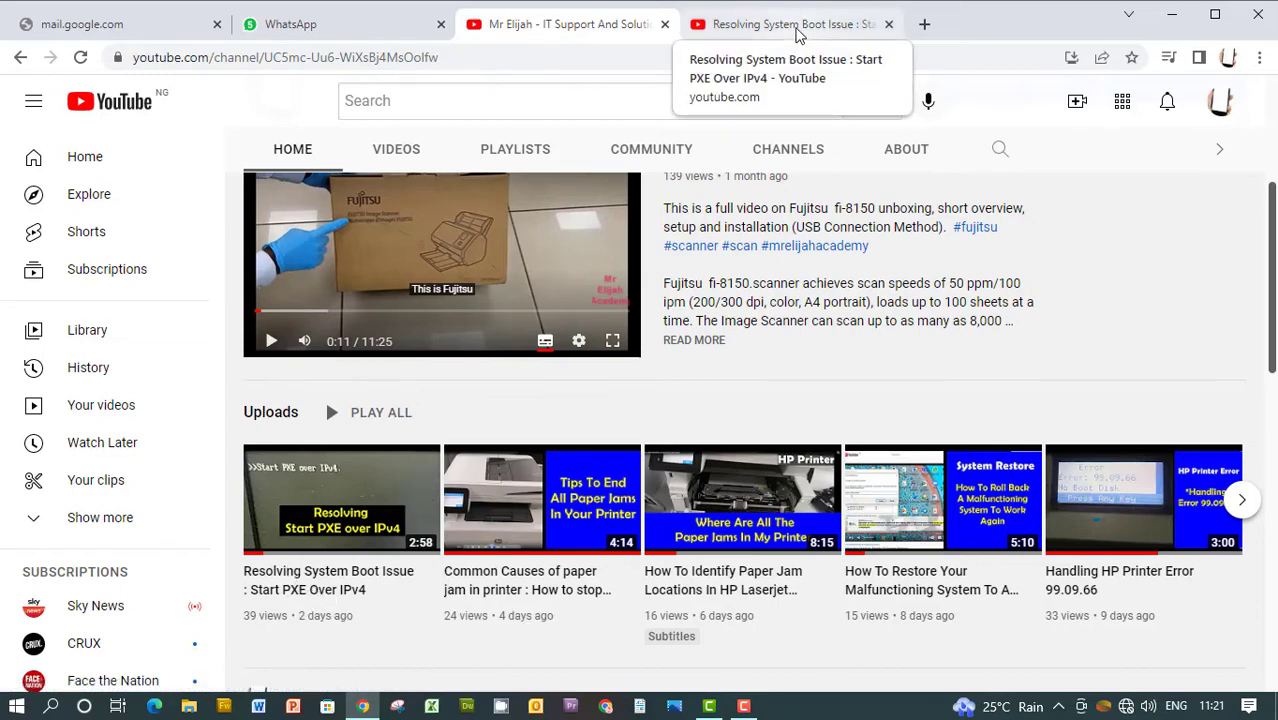